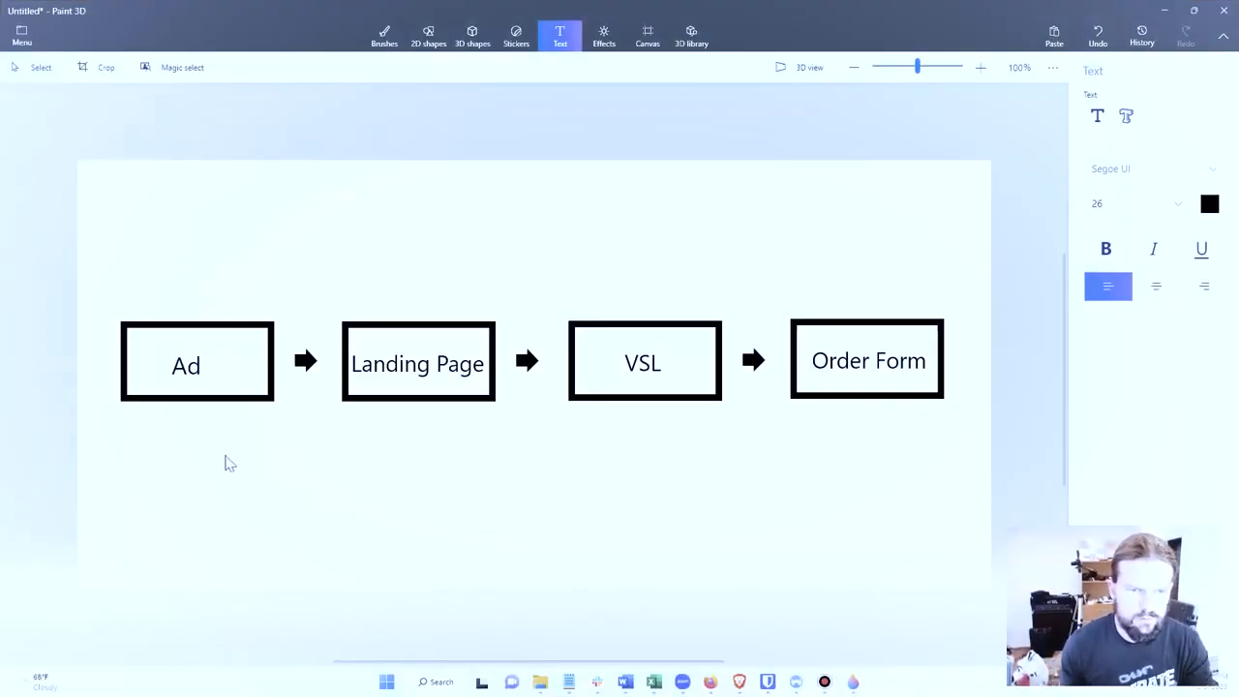
pyautogui.moveTo(208, 387)
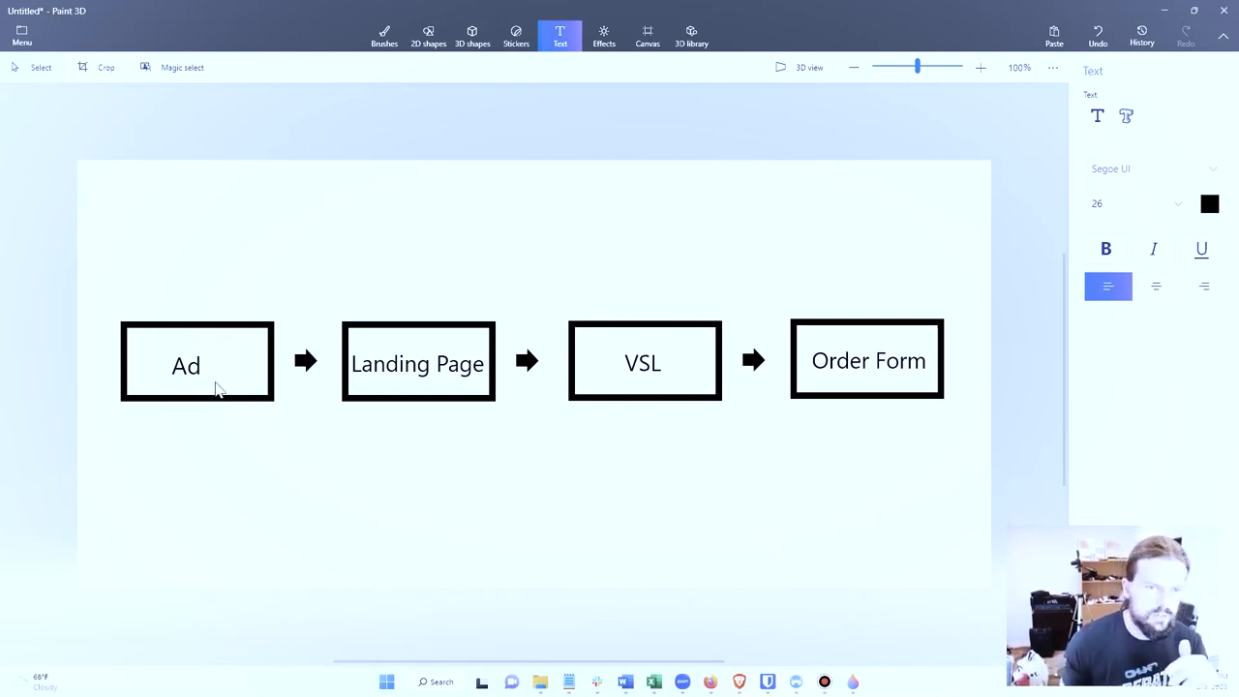
pyautogui.moveTo(463, 387)
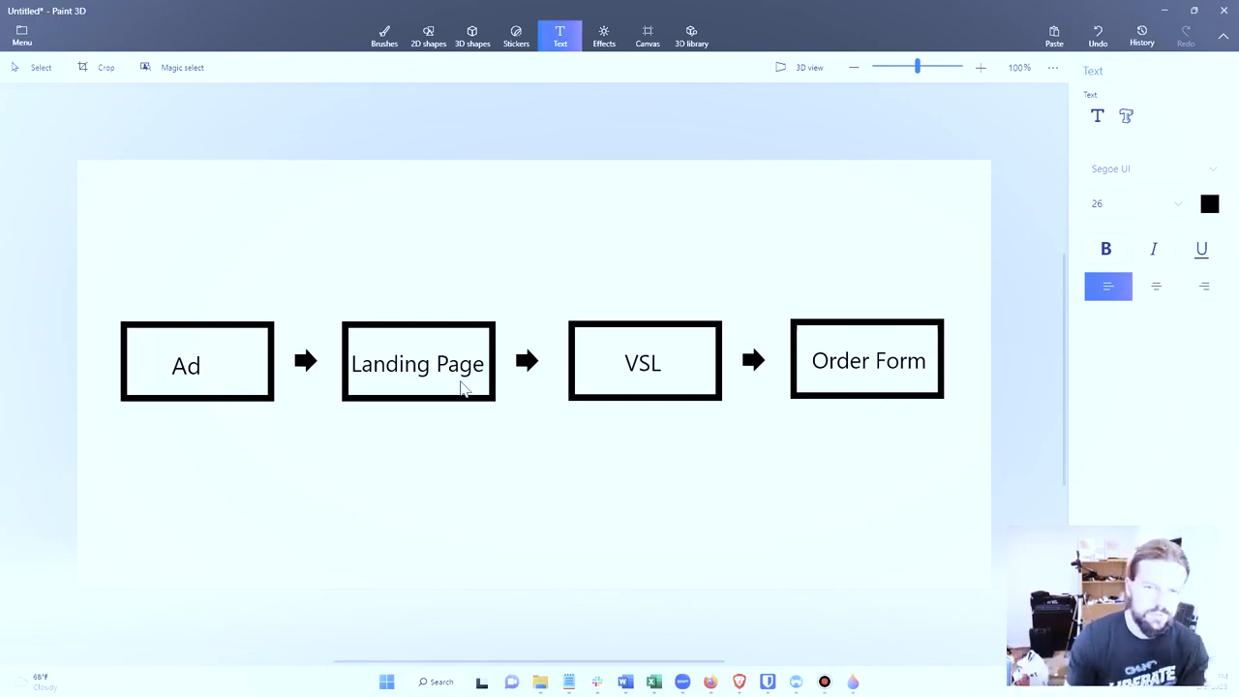
pyautogui.moveTo(663, 384)
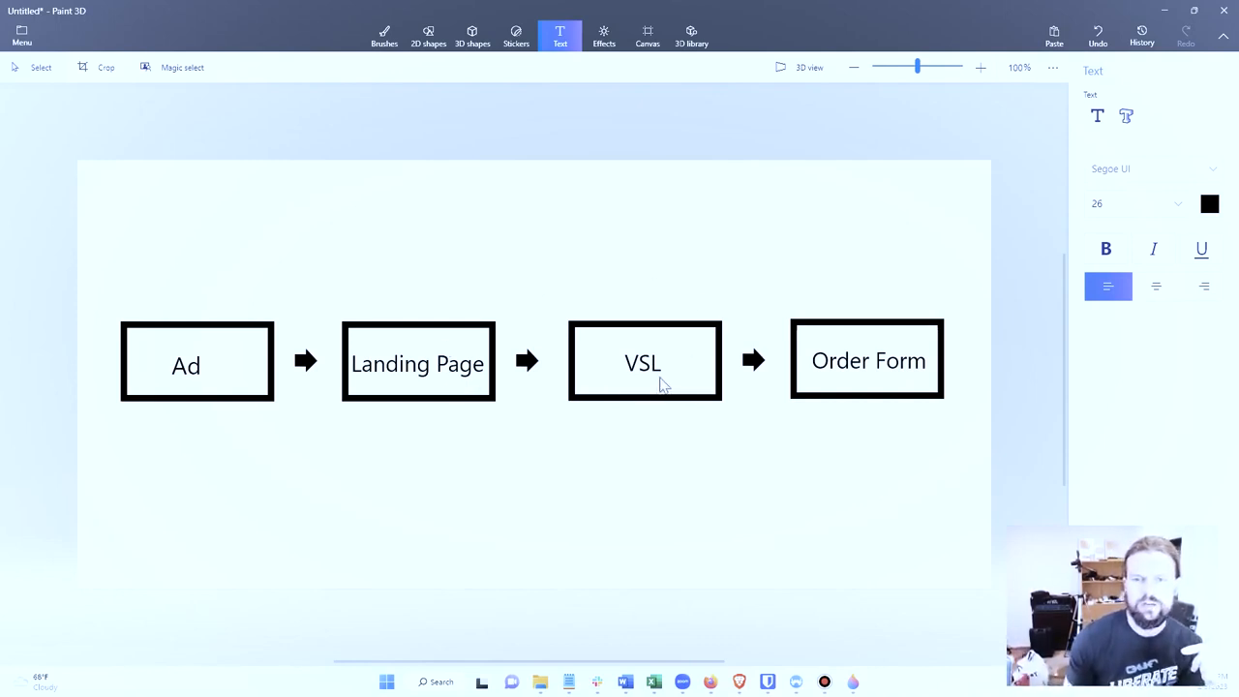
pyautogui.moveTo(648, 379)
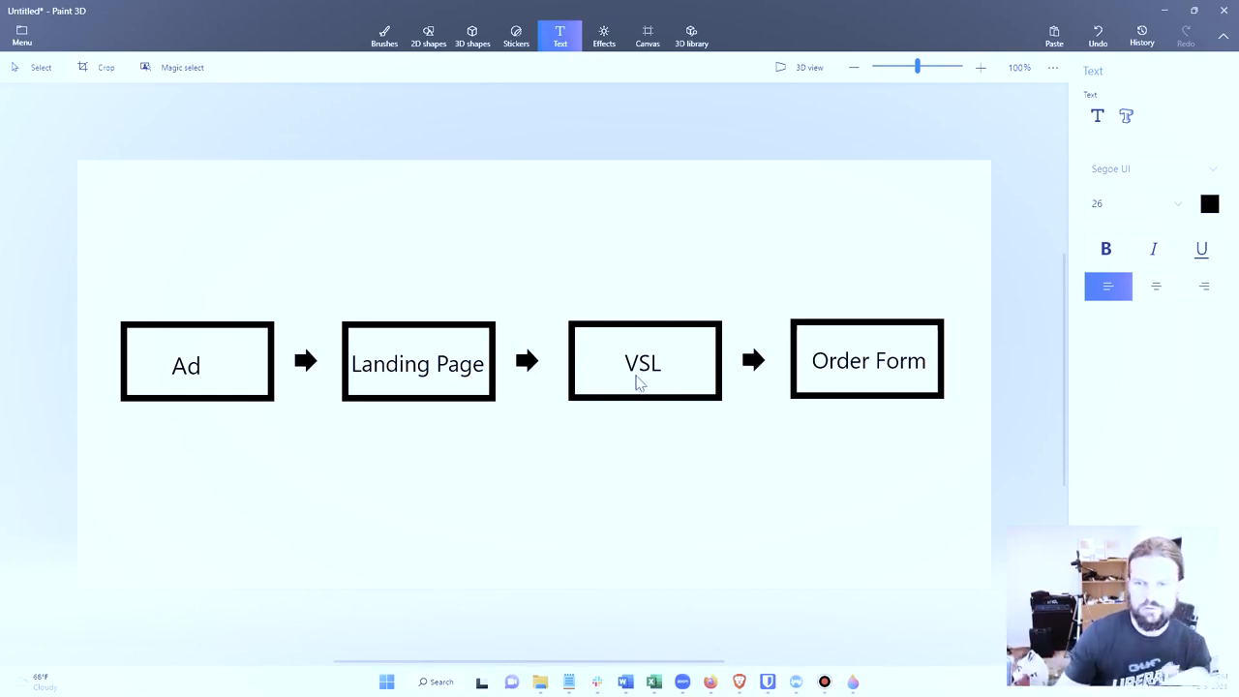
pyautogui.moveTo(890, 379)
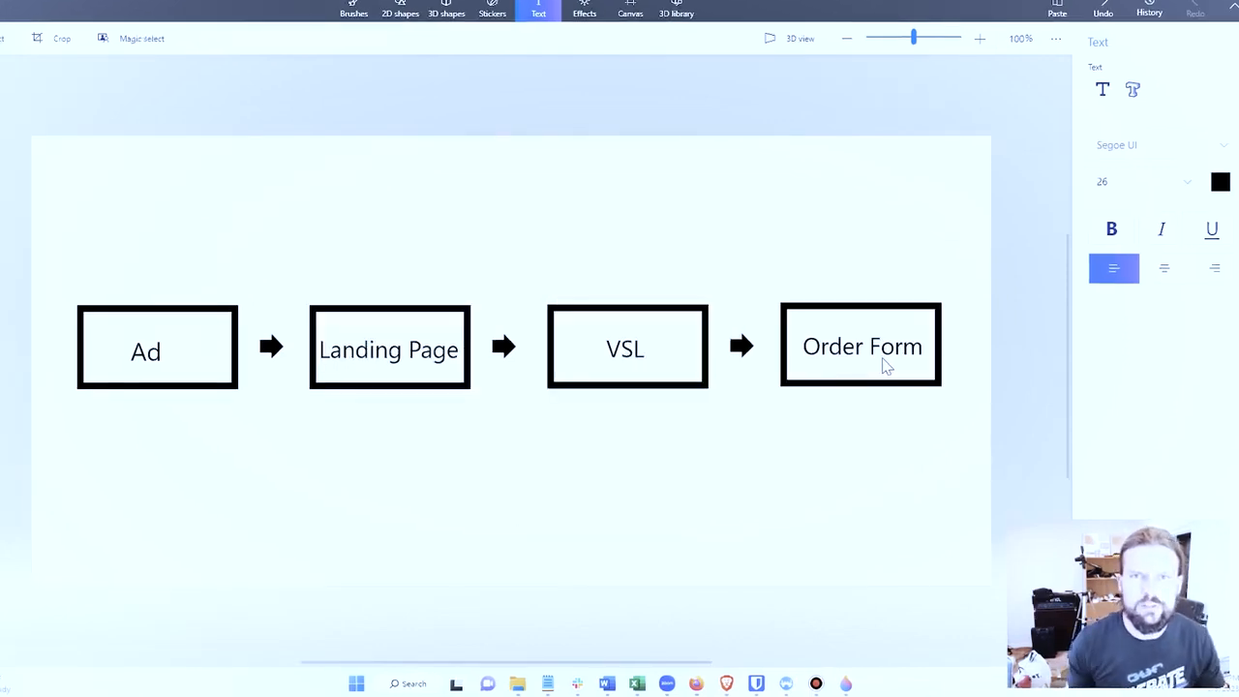
pyautogui.moveTo(755, 656)
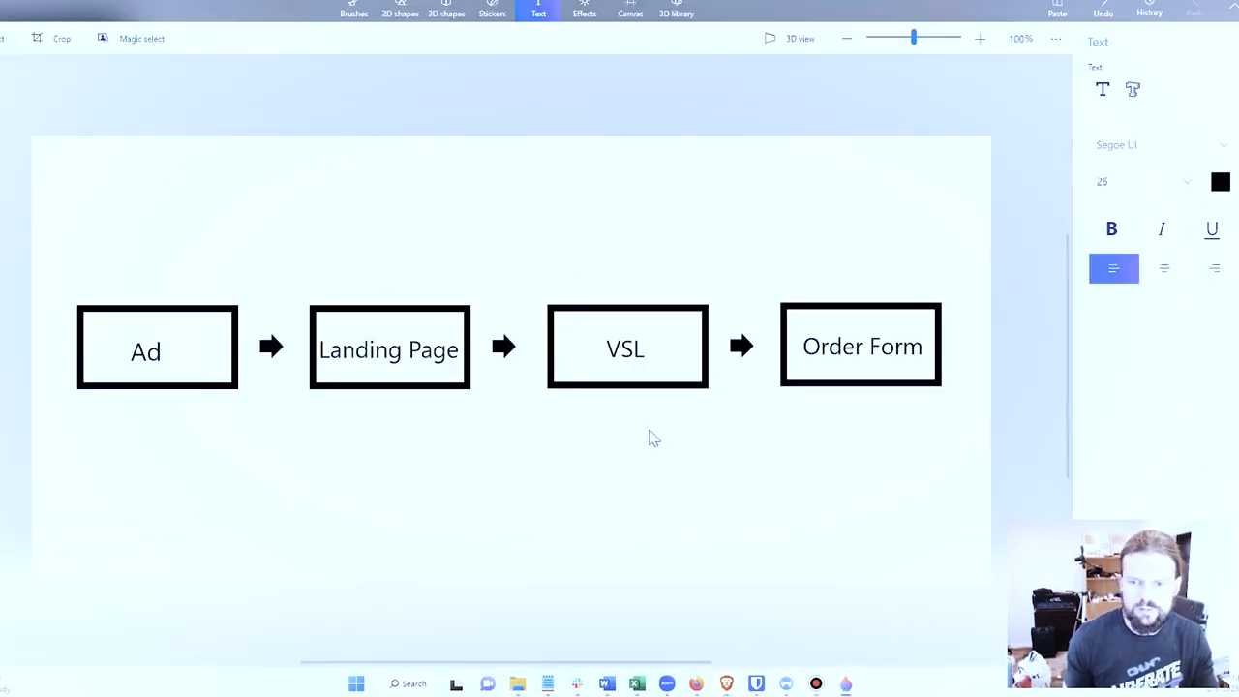
pyautogui.moveTo(629, 433)
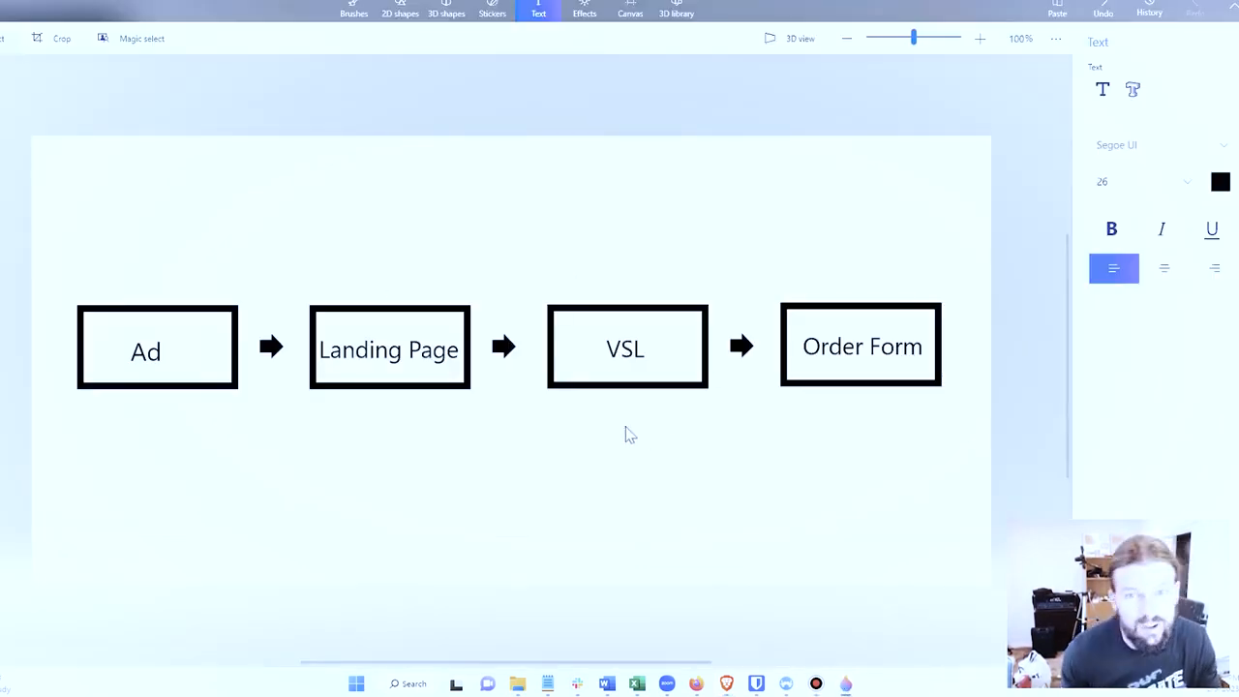
pyautogui.moveTo(576, 450)
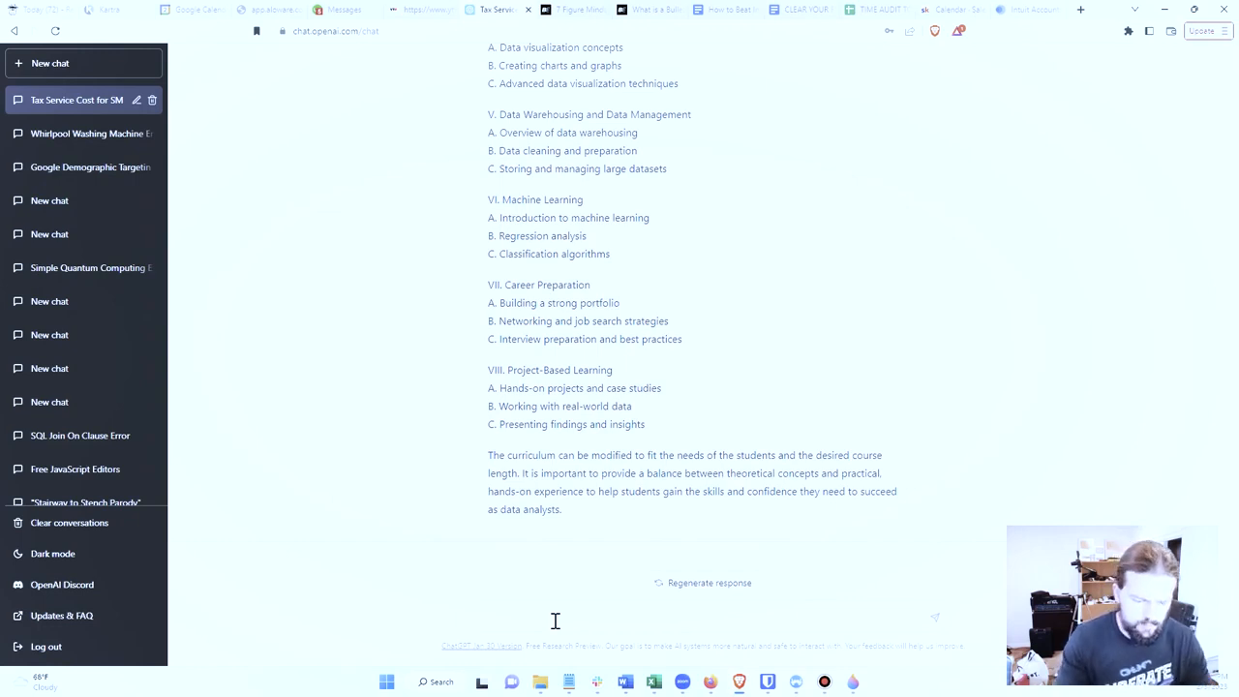
# Ask the average US data analyst salary and read the roughly $74,000-a-year answer.
pyautogui.write('what is the')
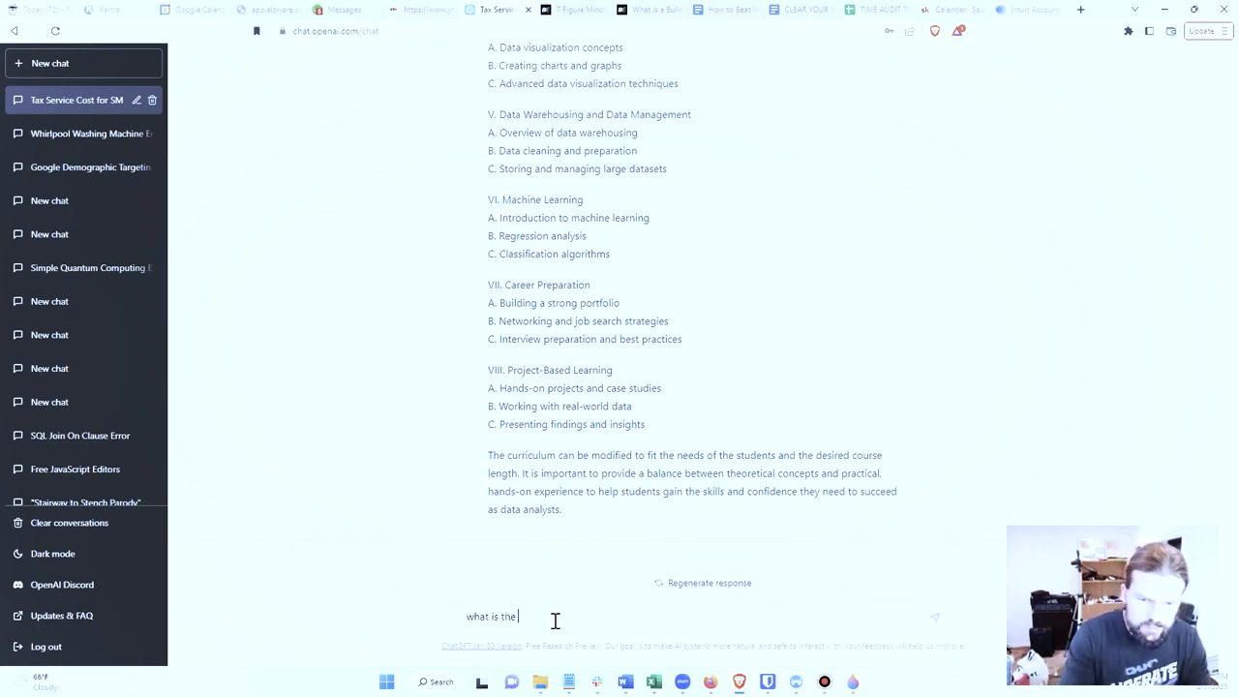
pyautogui.write('average sal')
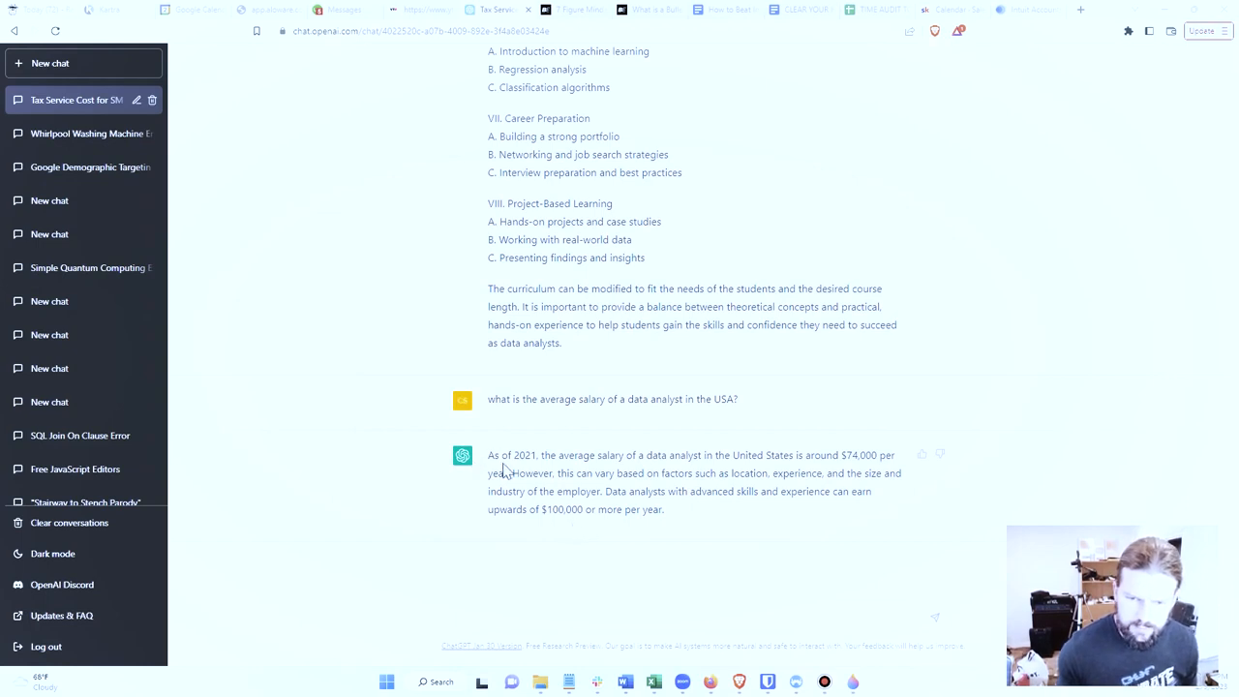
pyautogui.moveTo(720, 459)
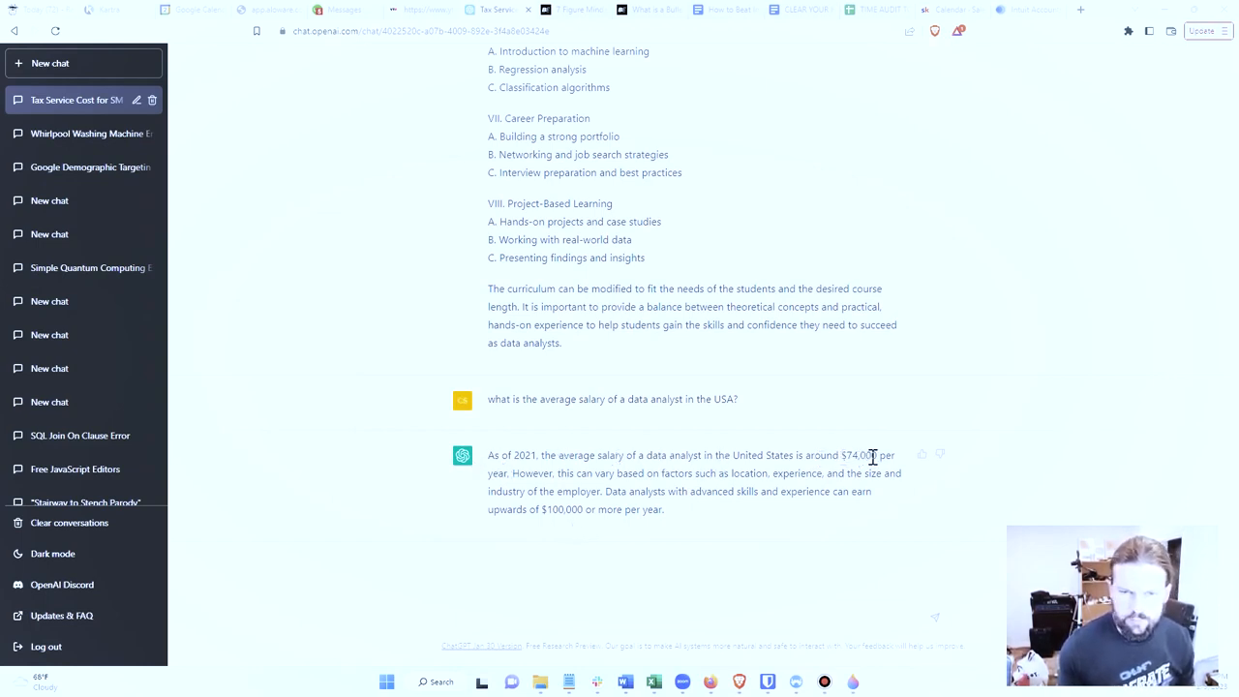
pyautogui.moveTo(842, 491)
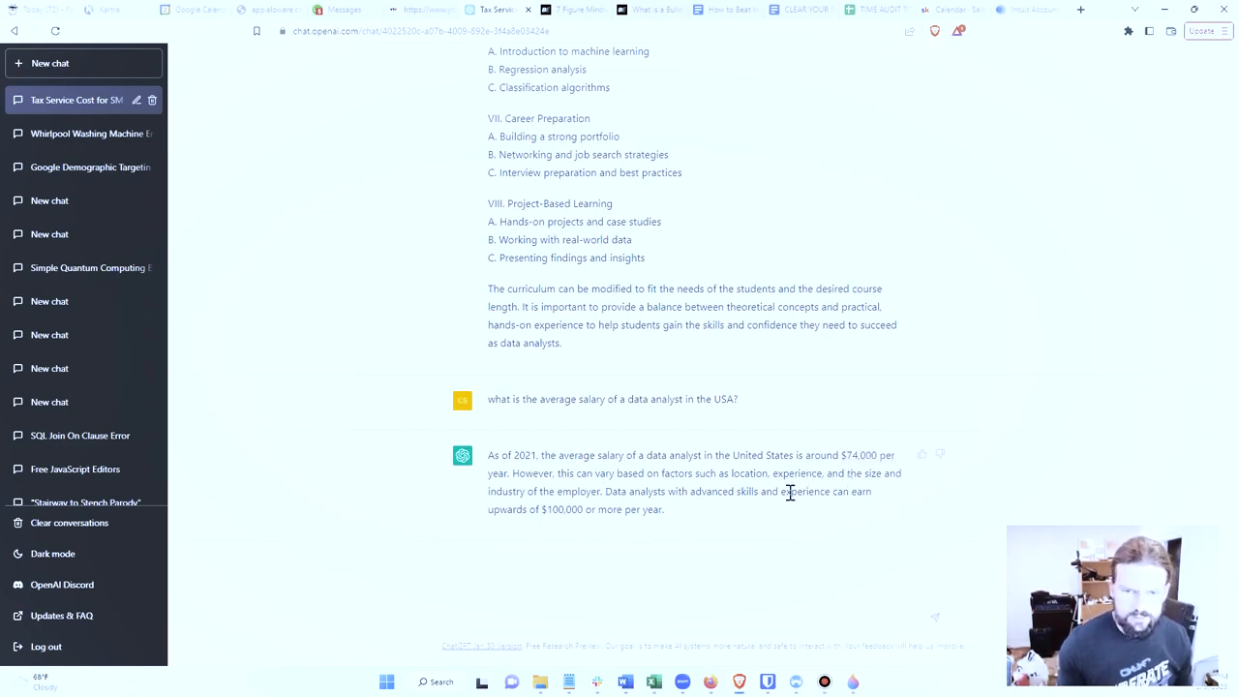
pyautogui.moveTo(487, 509); pyautogui.dragTo(583, 509)
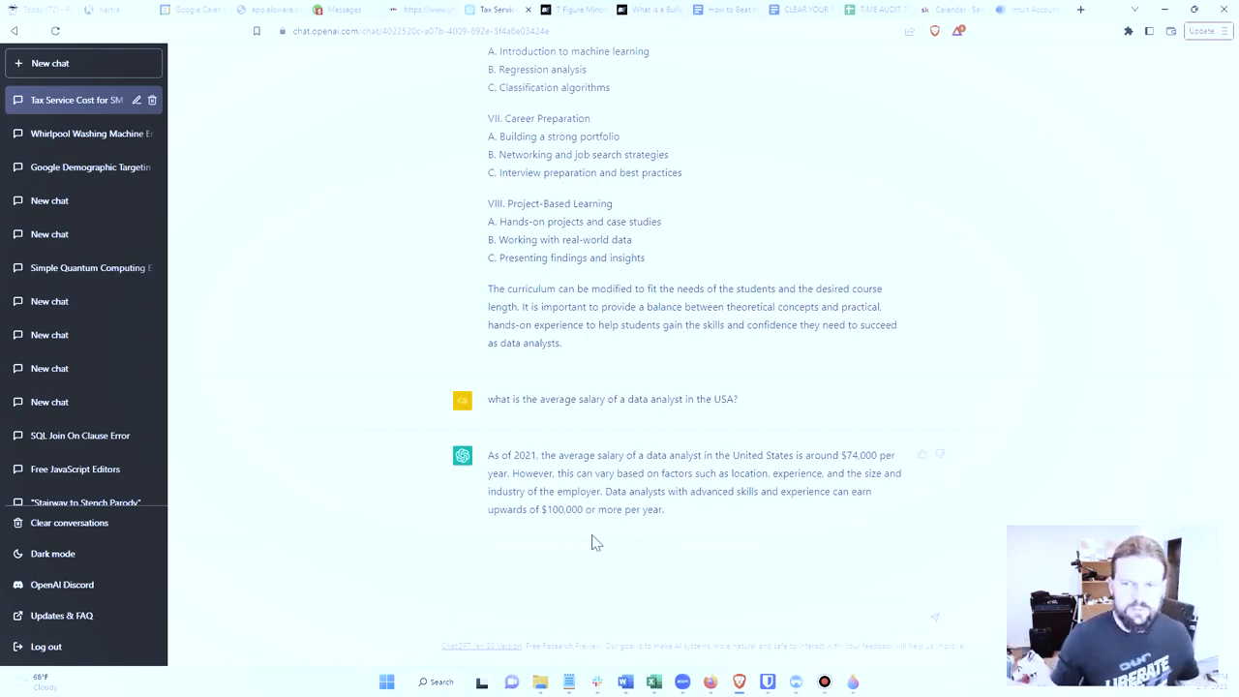
pyautogui.moveTo(665, 471)
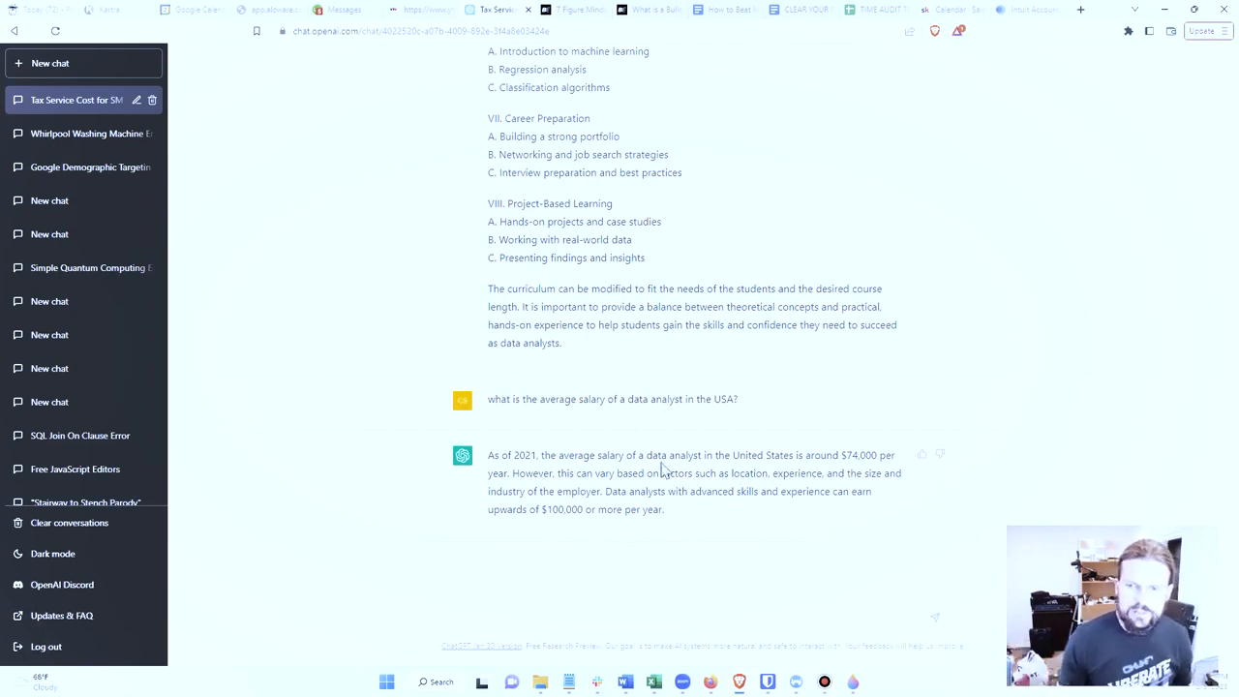
pyautogui.doubleClick(859, 455)
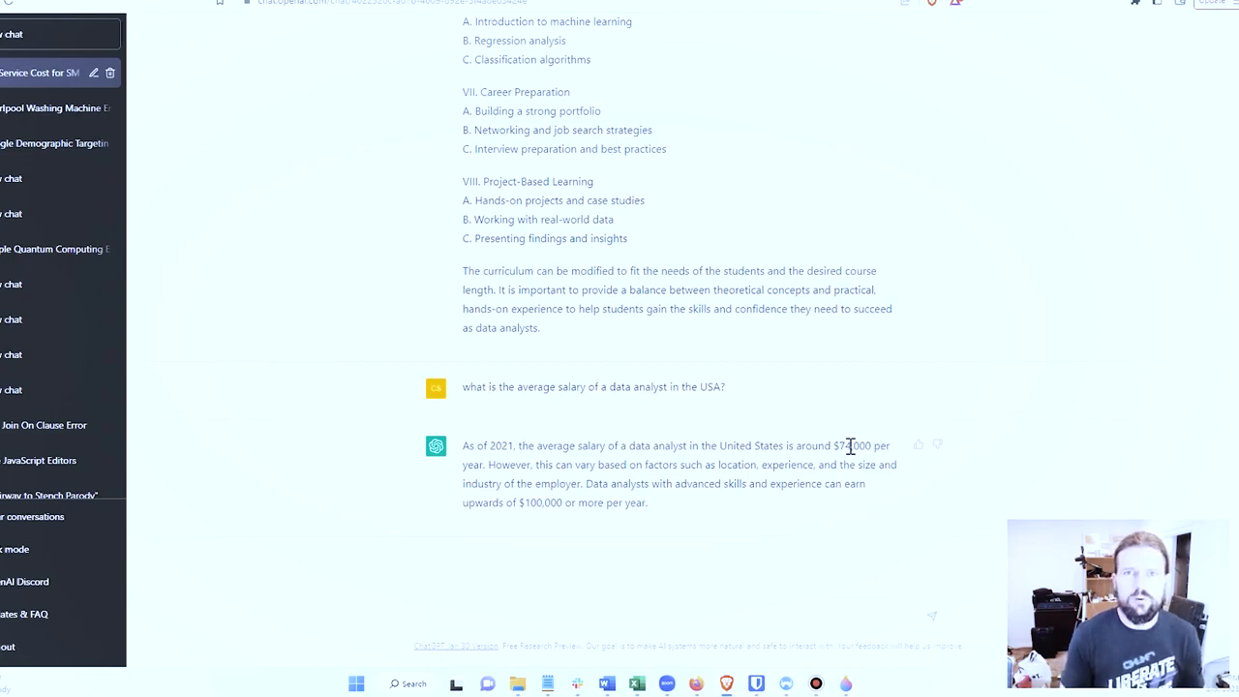
pyautogui.moveTo(429, 384)
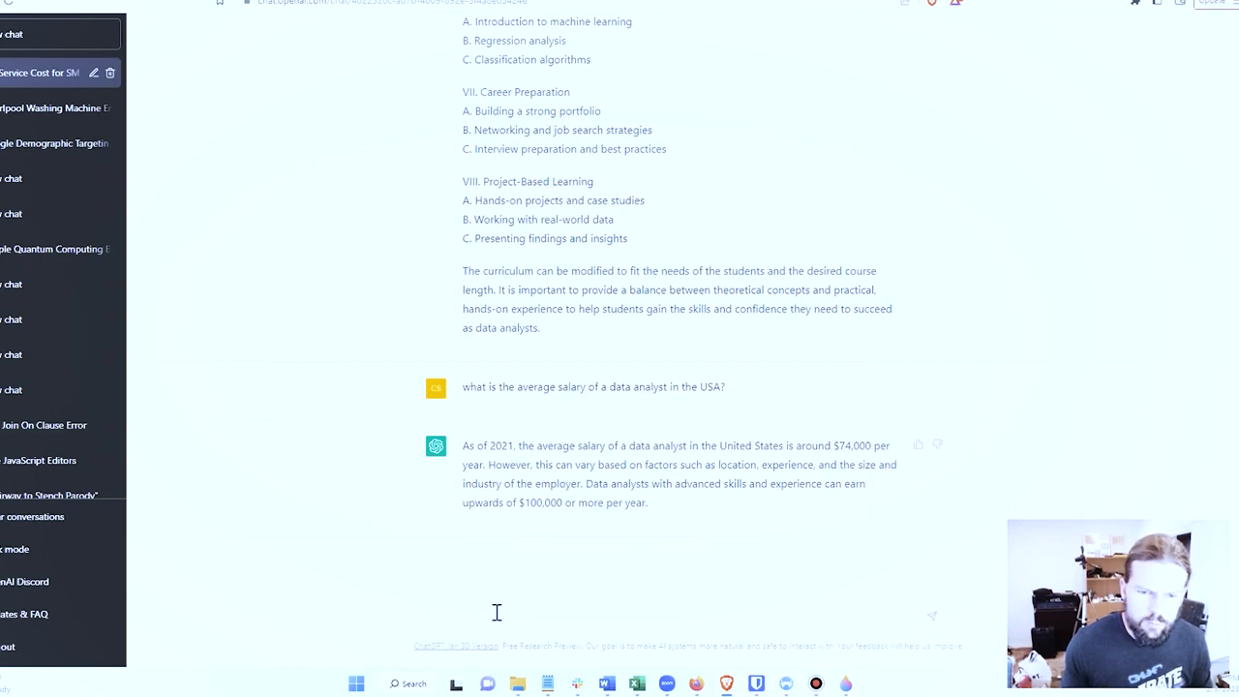
pyautogui.write('H')
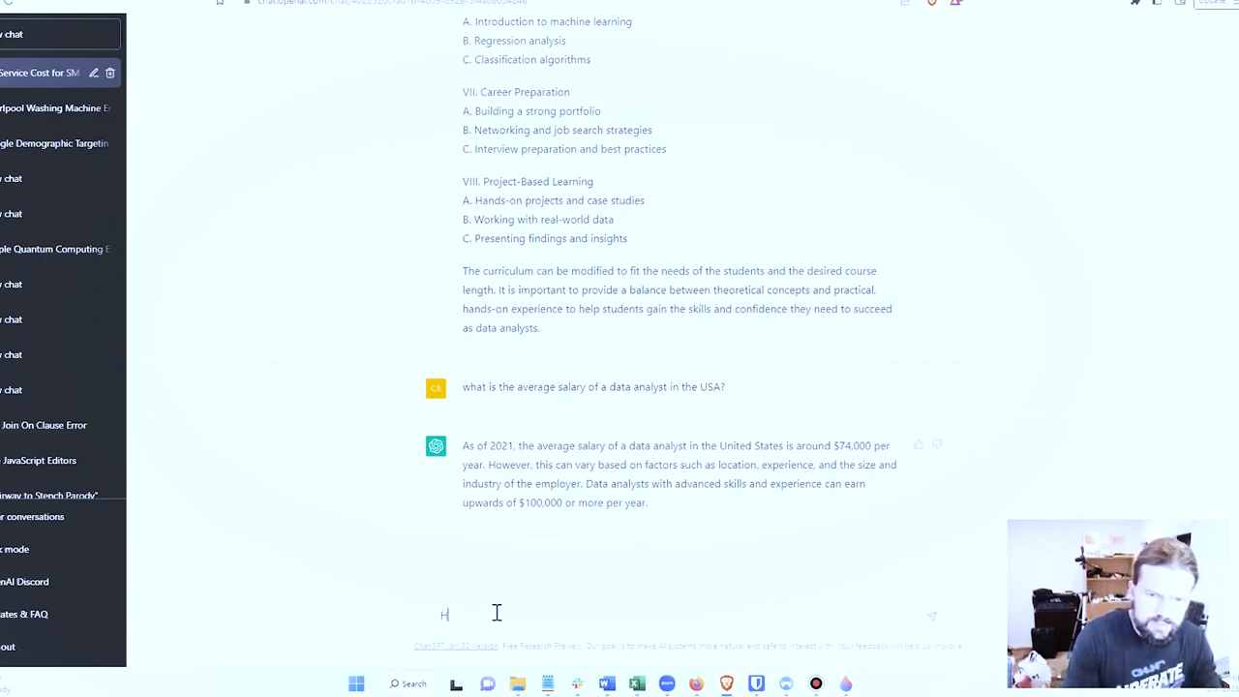
pyautogui.write('ow much does it')
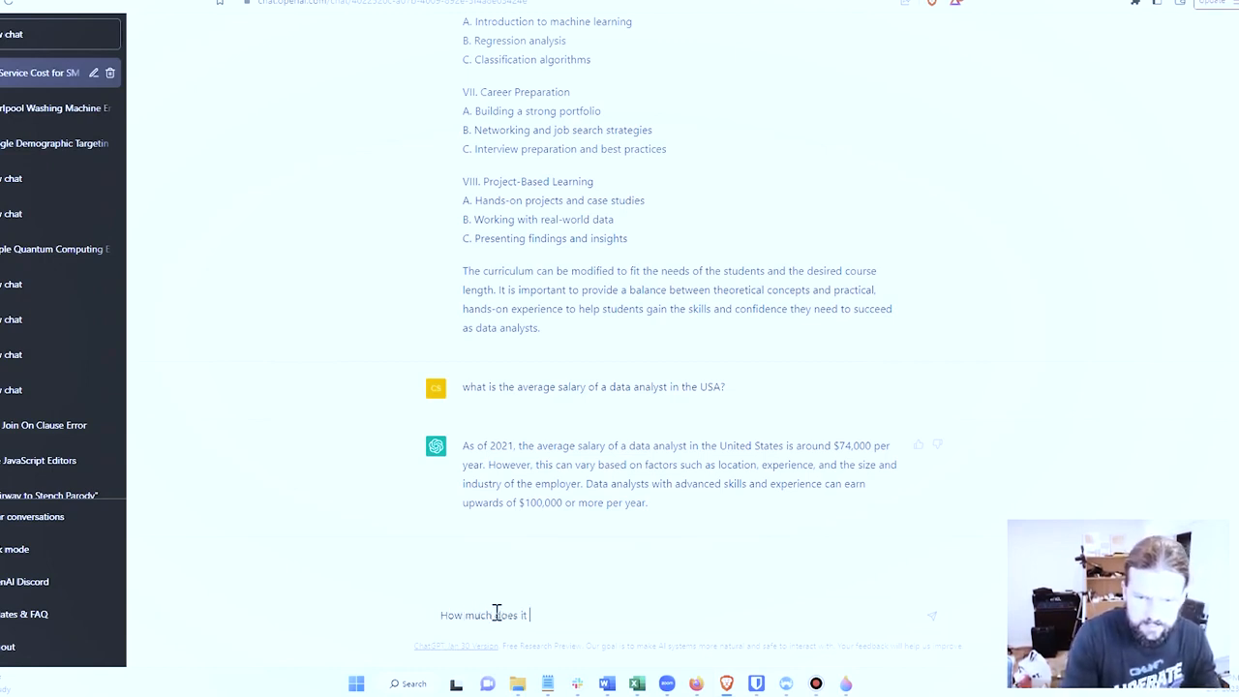
pyautogui.write('cost for the average US')
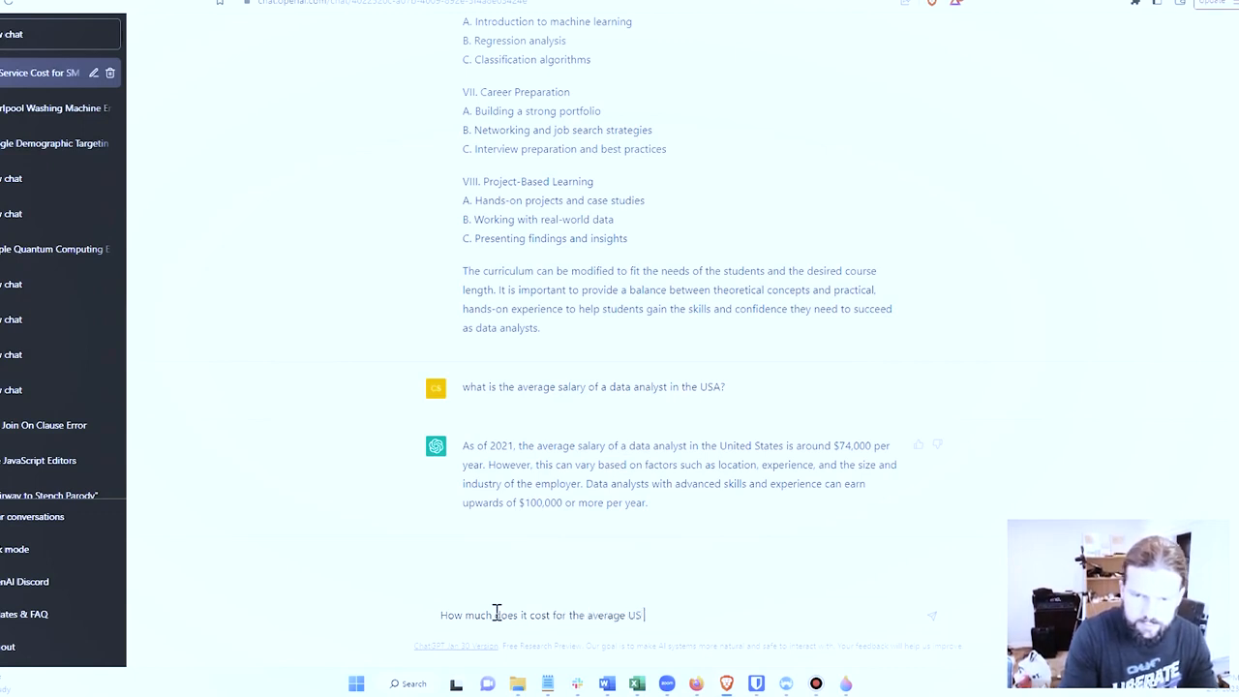
pyautogui.write('small business owne')
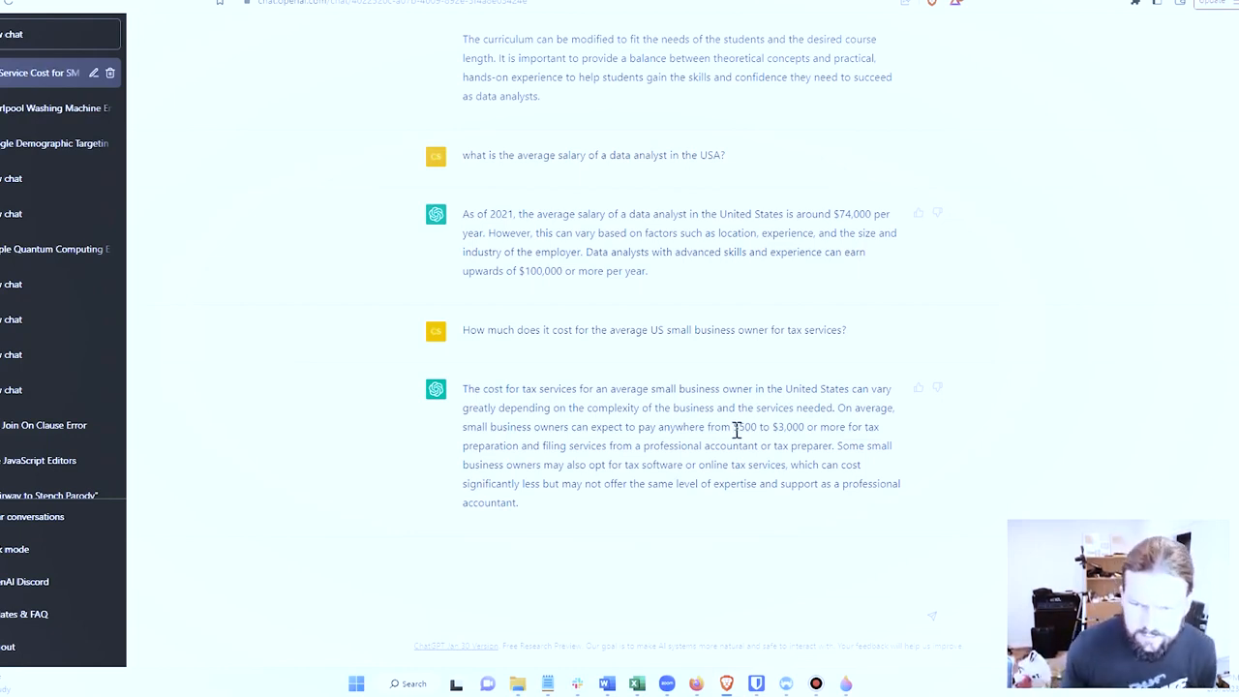
pyautogui.moveTo(734, 427); pyautogui.dragTo(806, 427)
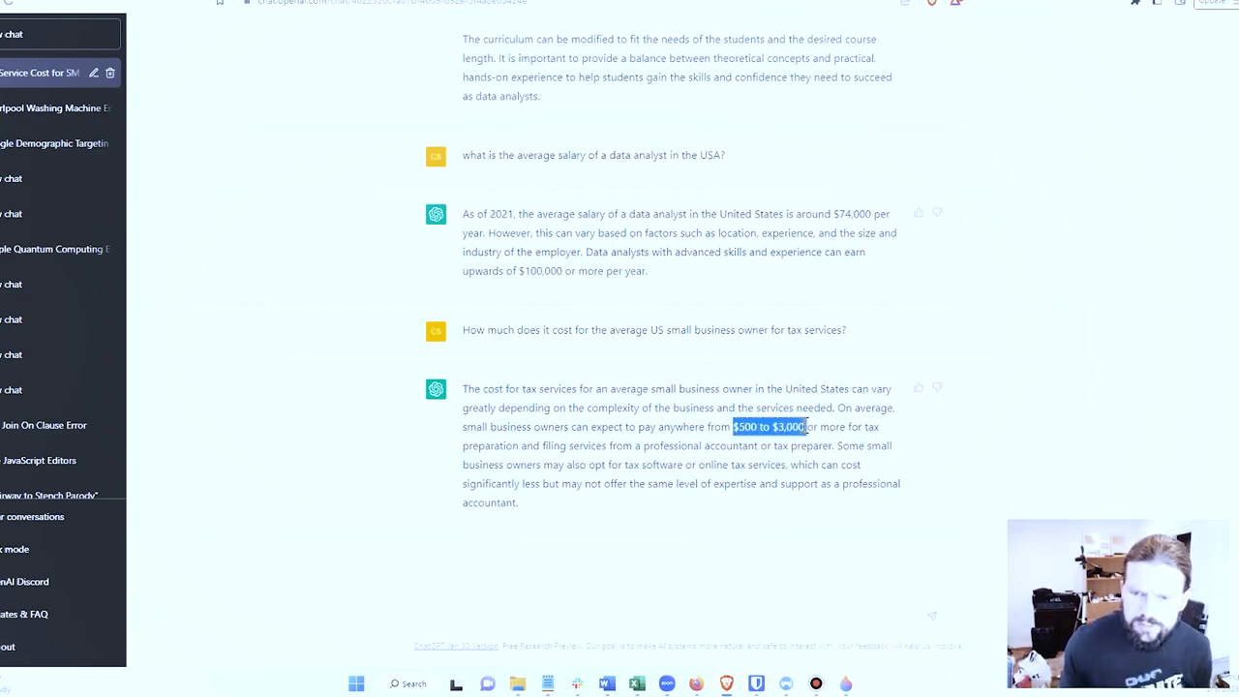
pyautogui.click(753, 447)
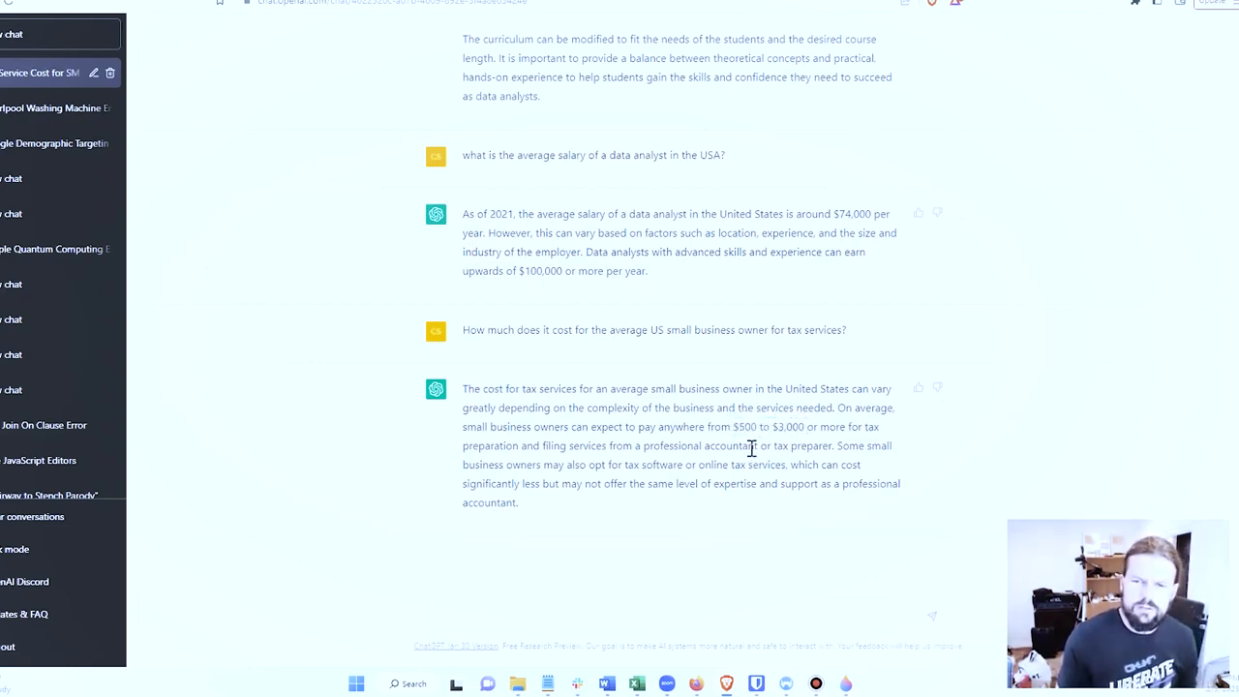
pyautogui.doubleClick(746, 427)
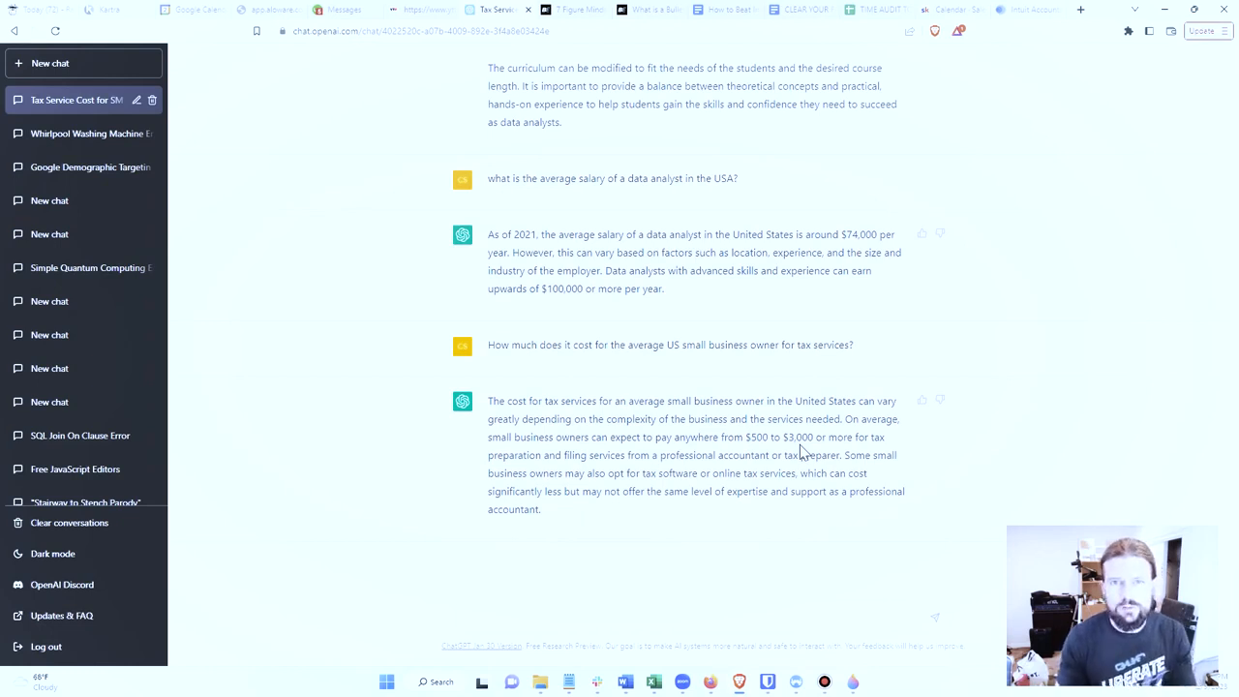
pyautogui.moveTo(687, 442)
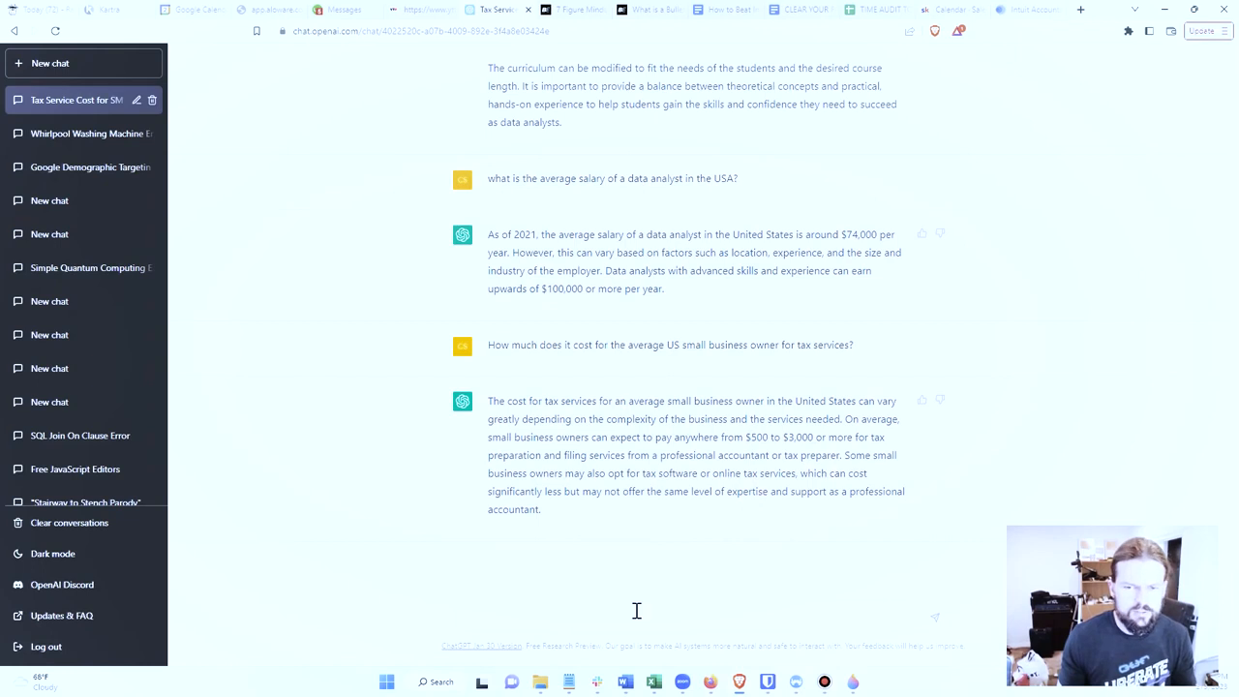
pyautogui.moveTo(683, 564)
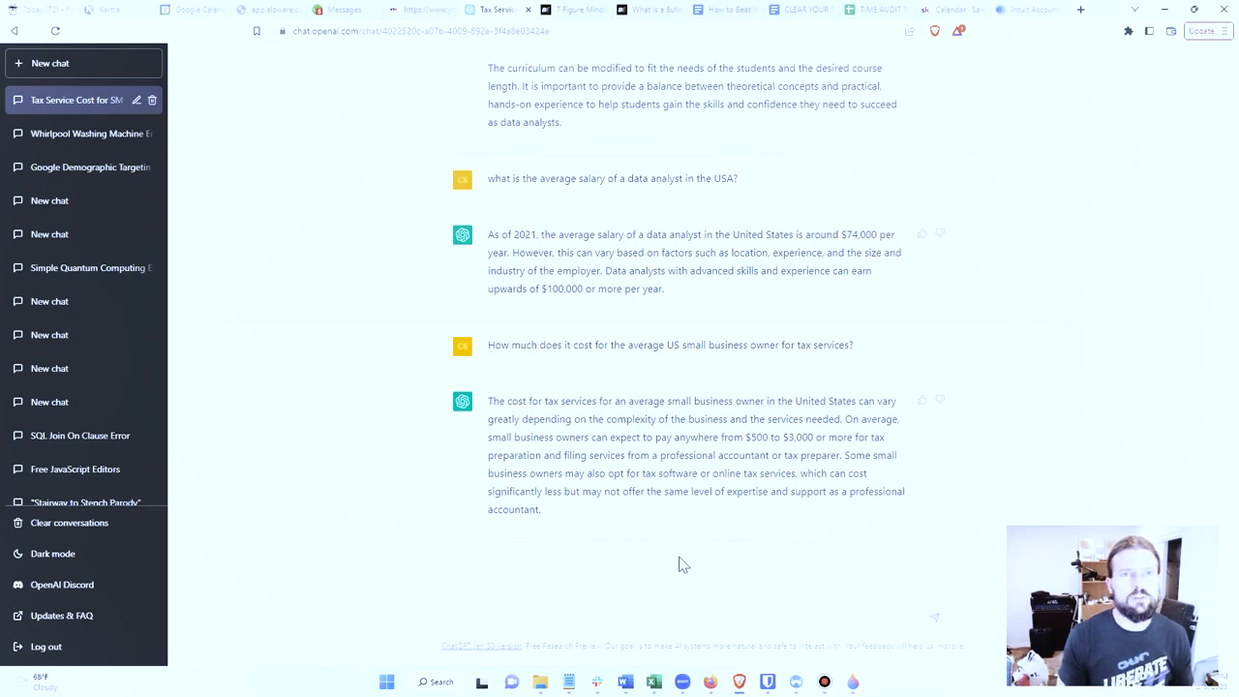
pyautogui.click(678, 617)
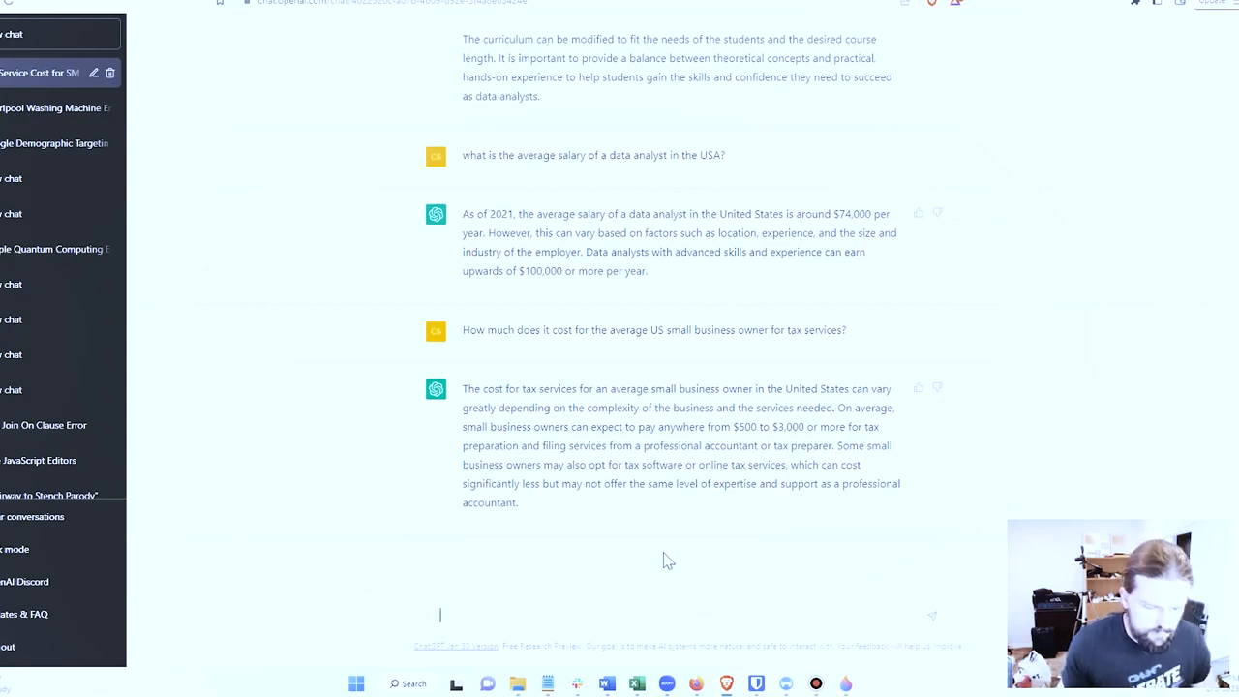
# Request a YouTube ad script promoting a free training on becoming a data analyst.
pyautogui.write('Wr')
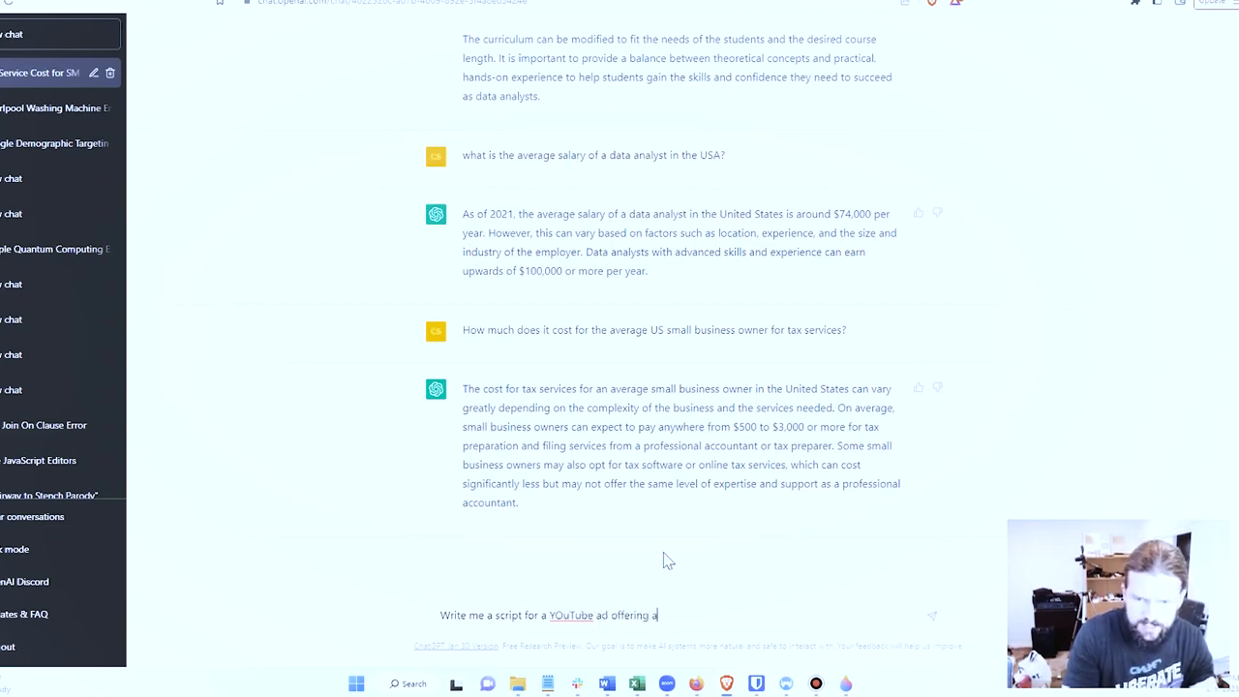
pyautogui.write('free training')
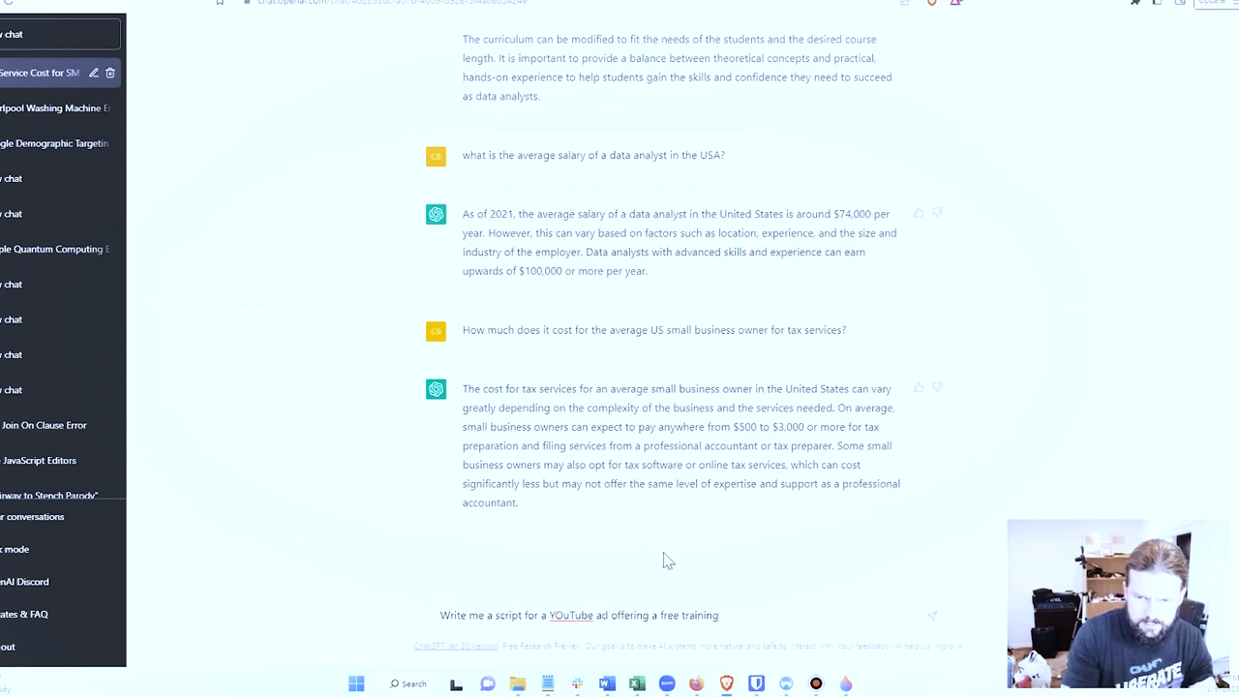
pyautogui.write('to learn to become a')
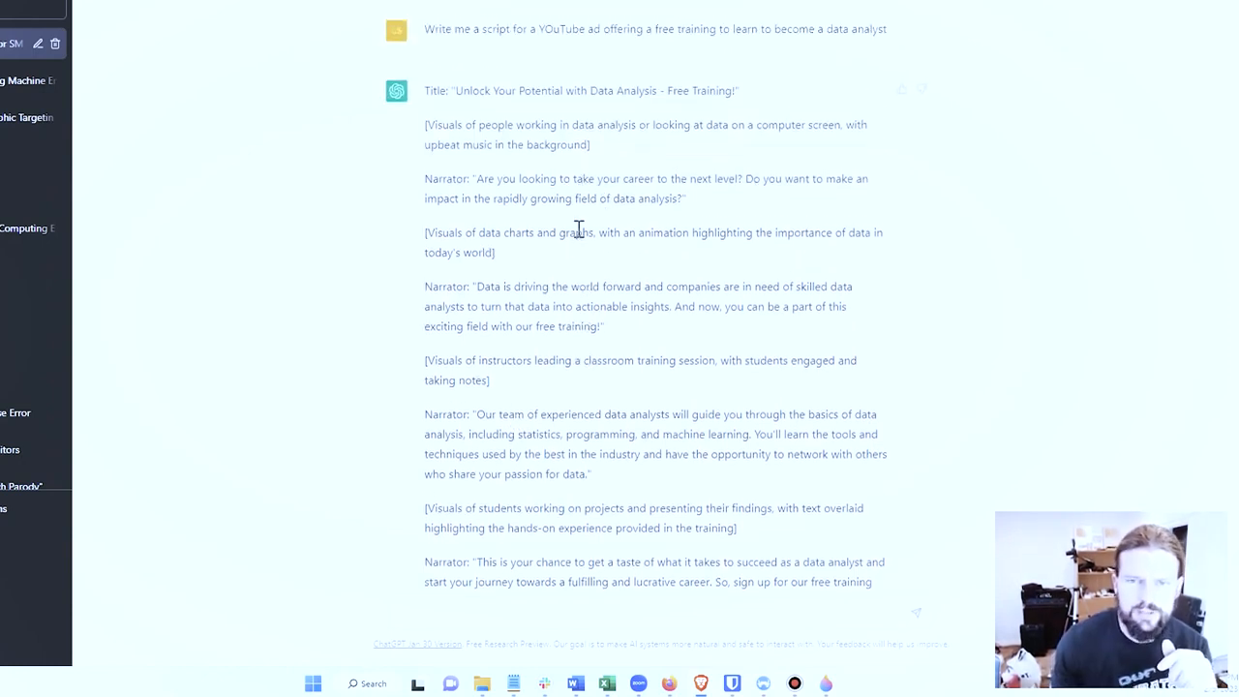
pyautogui.moveTo(665, 178)
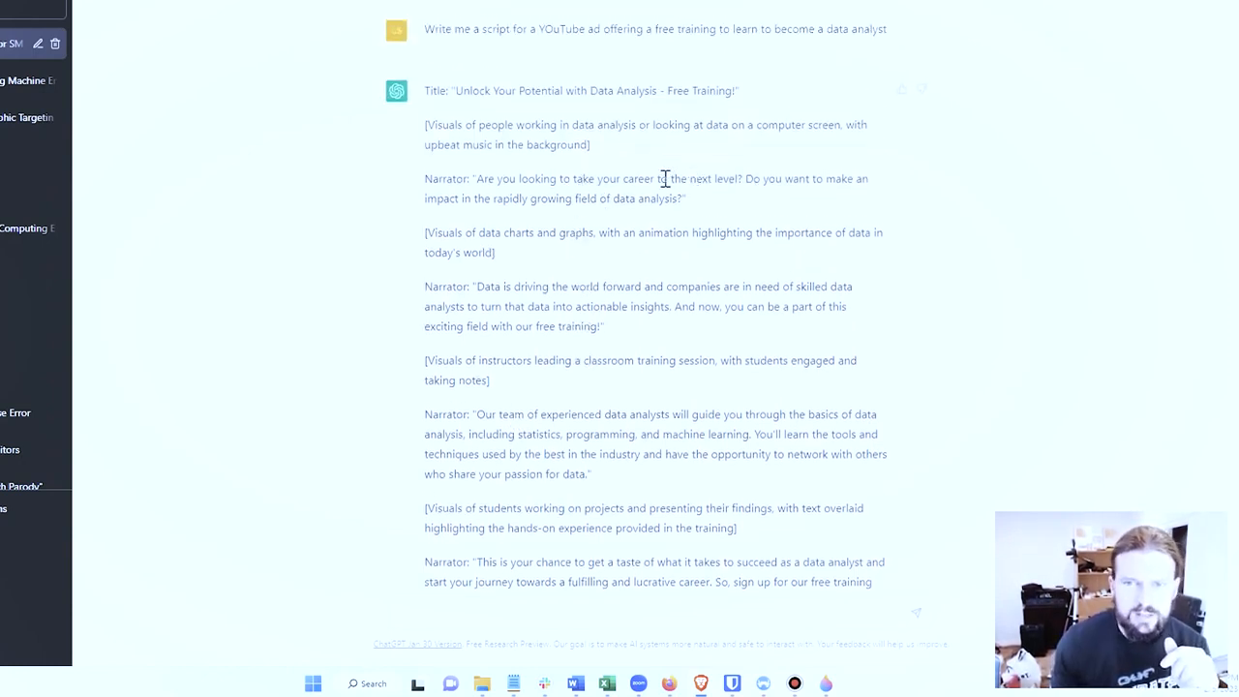
# Read through the generated ad script, highlighting its opening narrator question.
pyautogui.moveTo(476, 179); pyautogui.dragTo(737, 178)
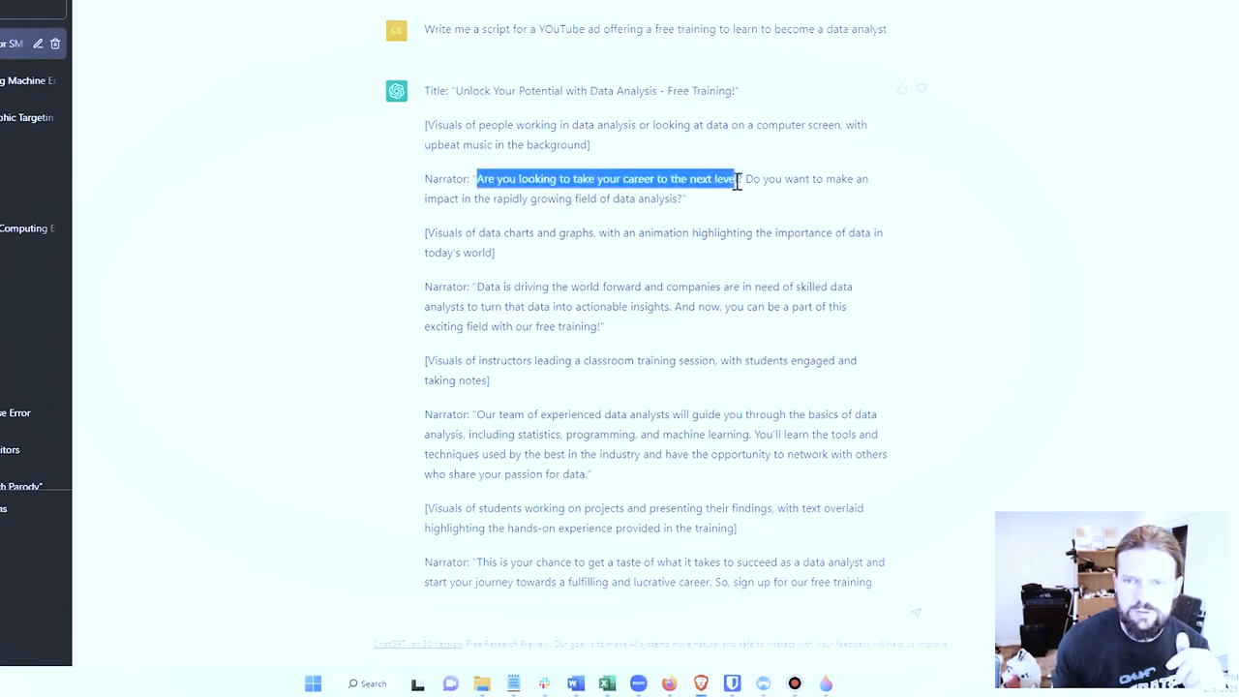
pyautogui.moveTo(721, 201)
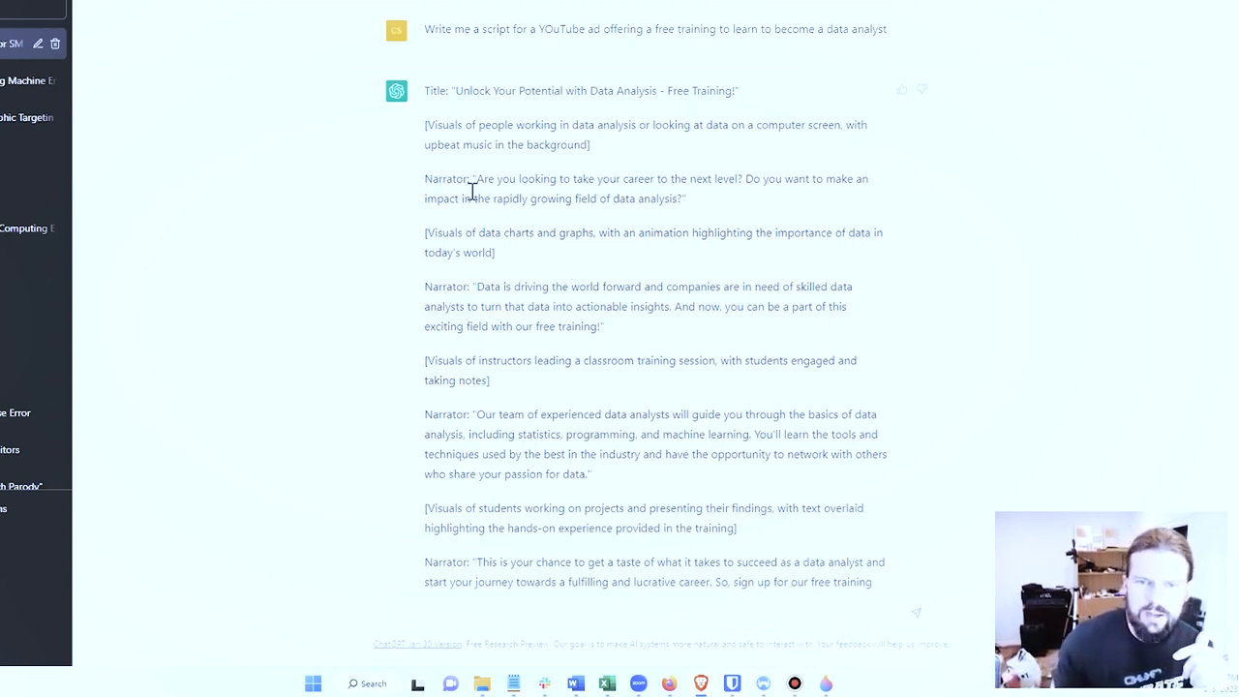
pyautogui.moveTo(735, 455)
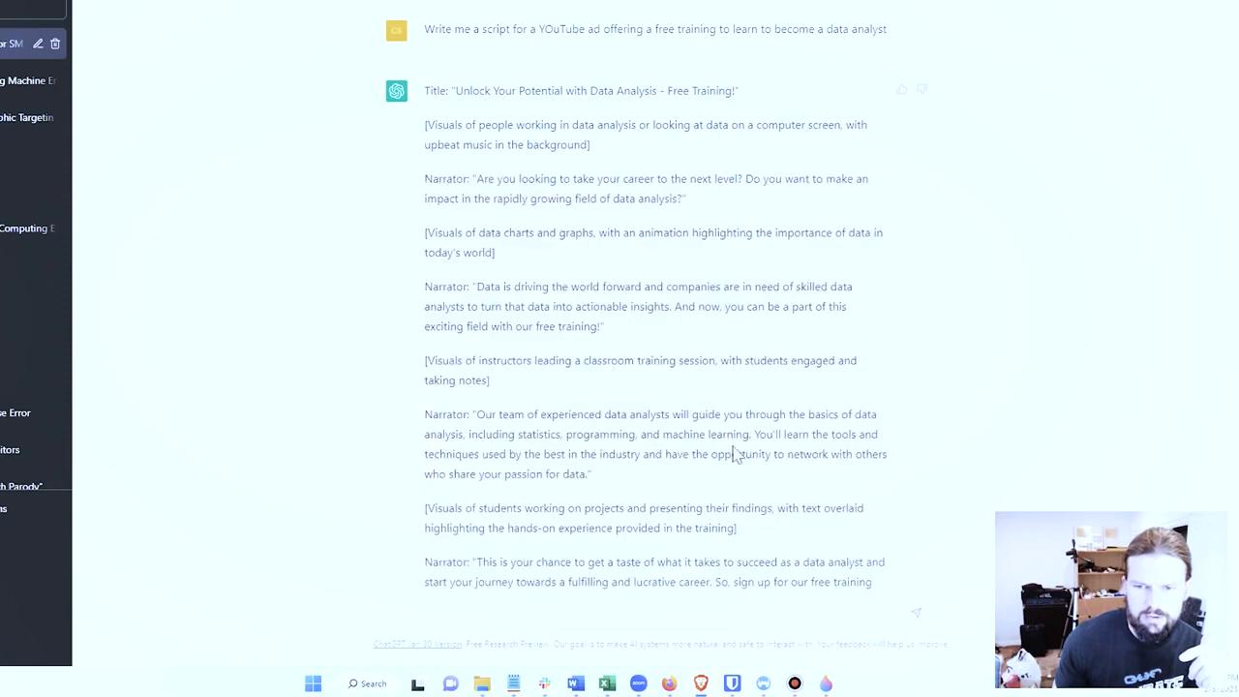
pyautogui.scroll(-3)
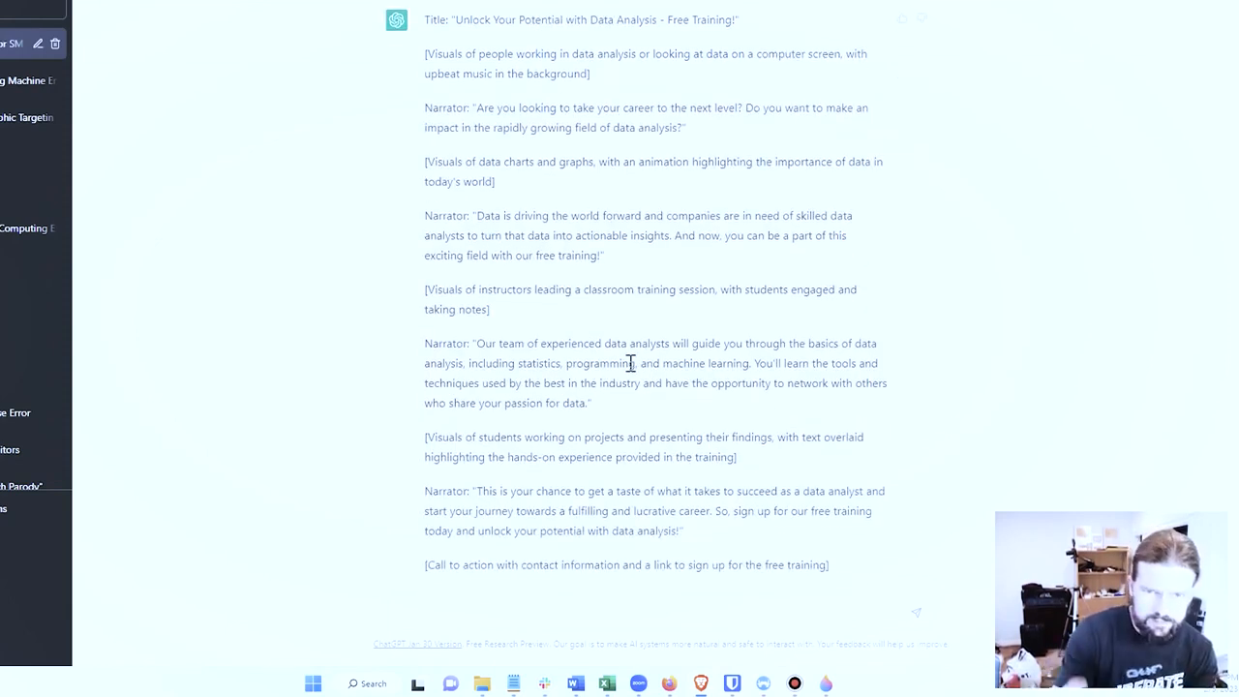
pyautogui.moveTo(518, 158)
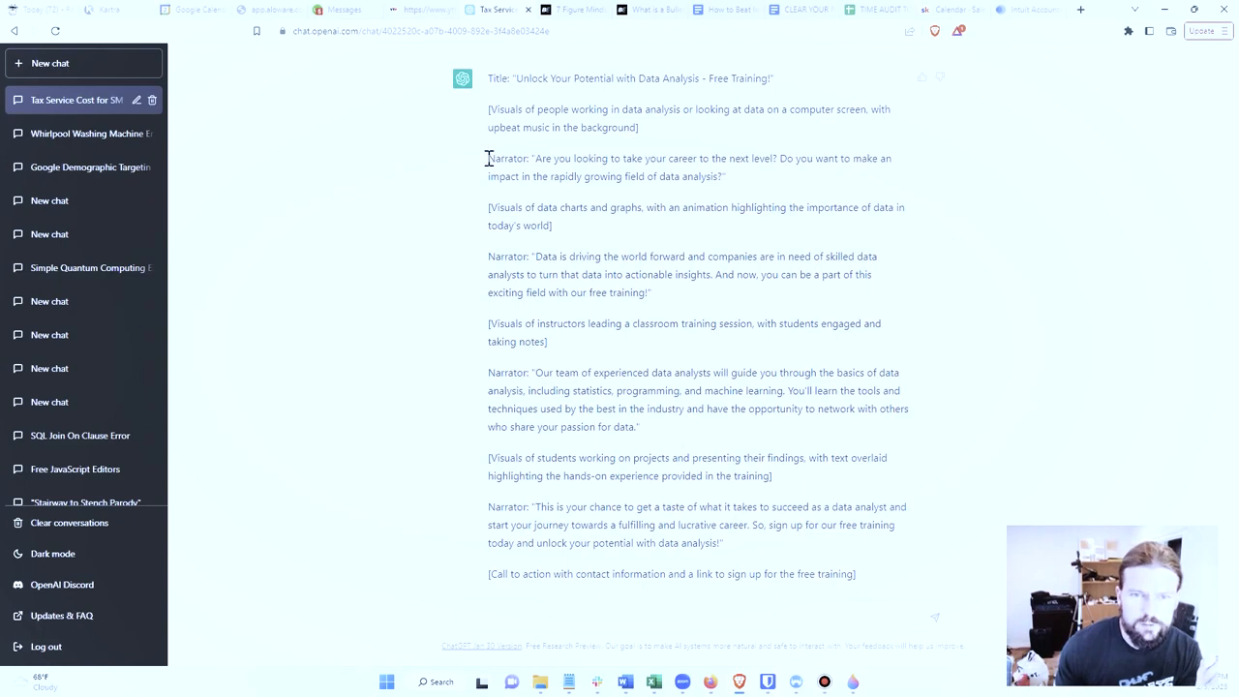
pyautogui.moveTo(539, 160)
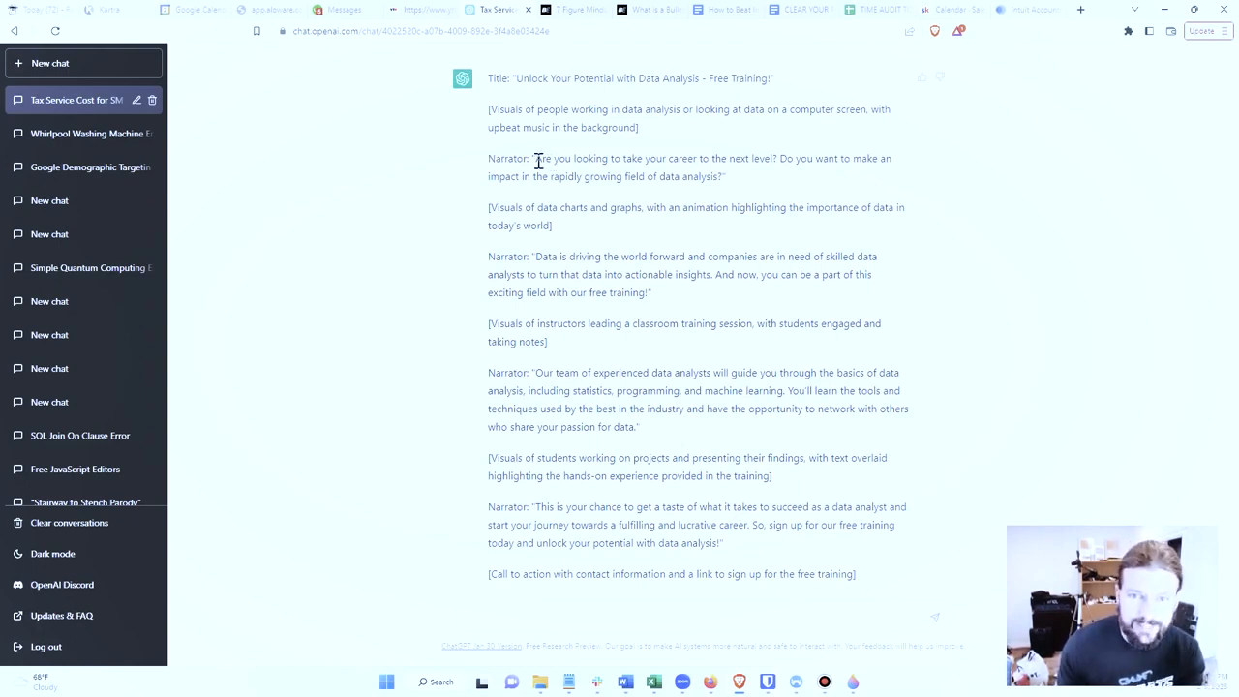
pyautogui.moveTo(535, 158); pyautogui.dragTo(774, 157)
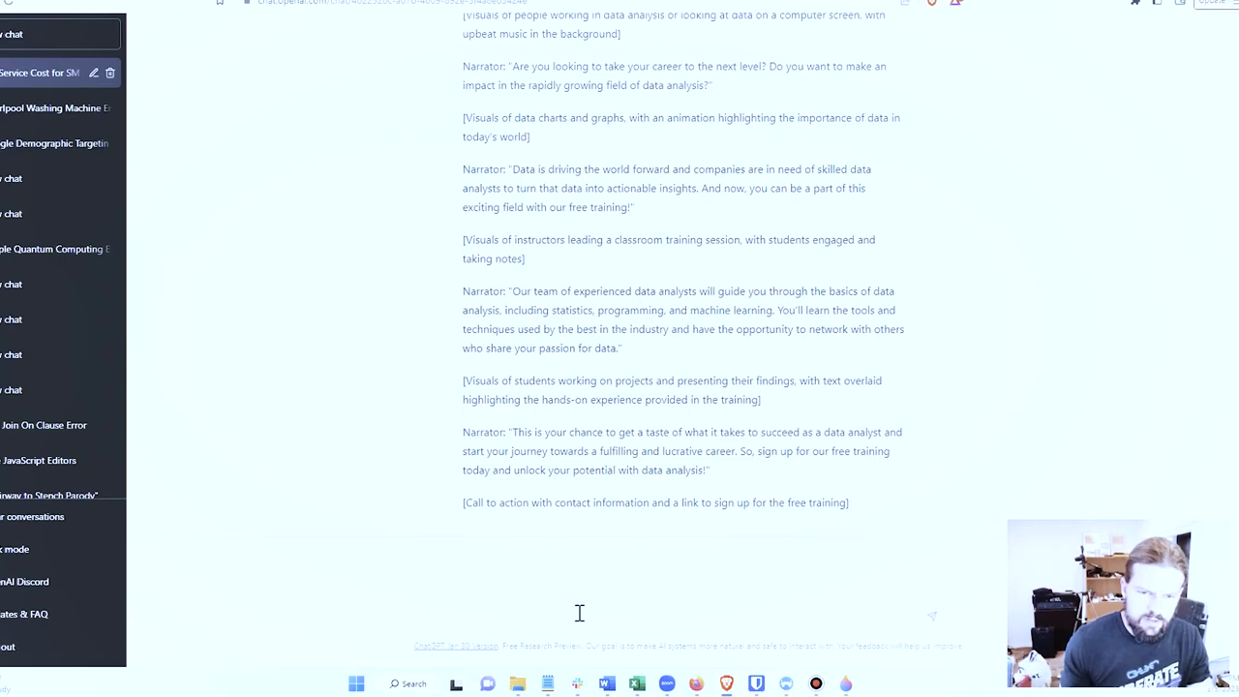
# Type a request for a landing page script for a short 2-hour free introductory data analyst training.
pyautogui.write('Write me a landing page script')
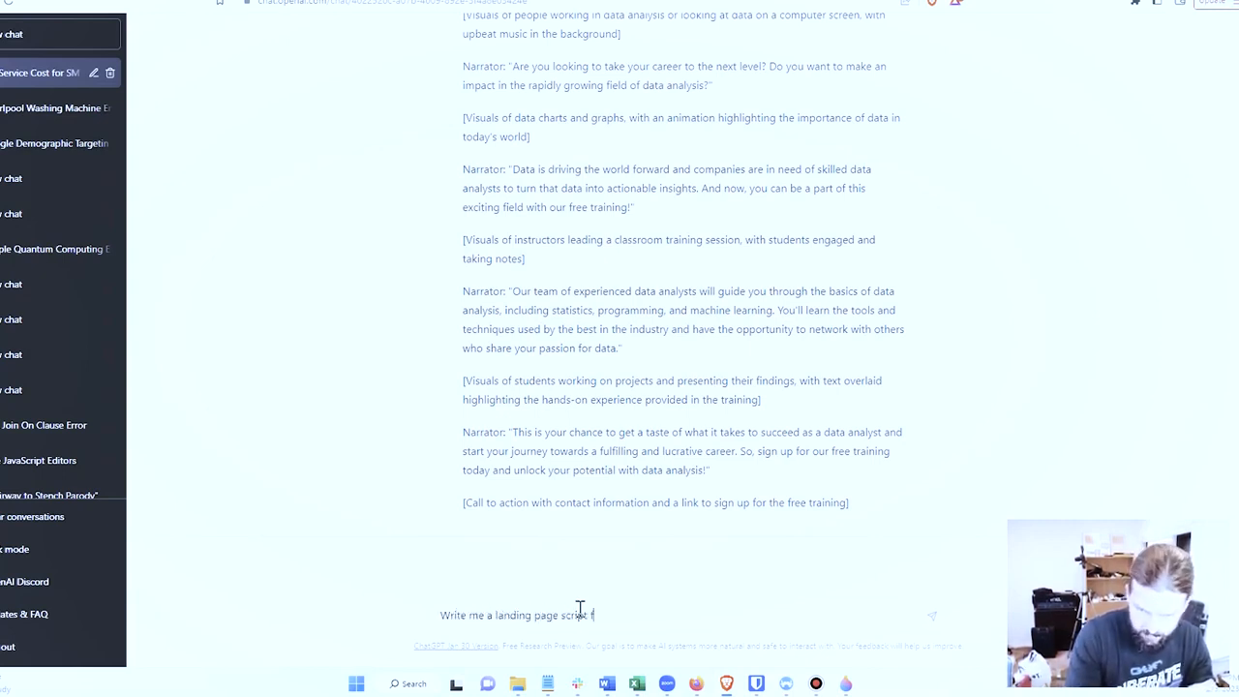
pyautogui.write('for a short 2')
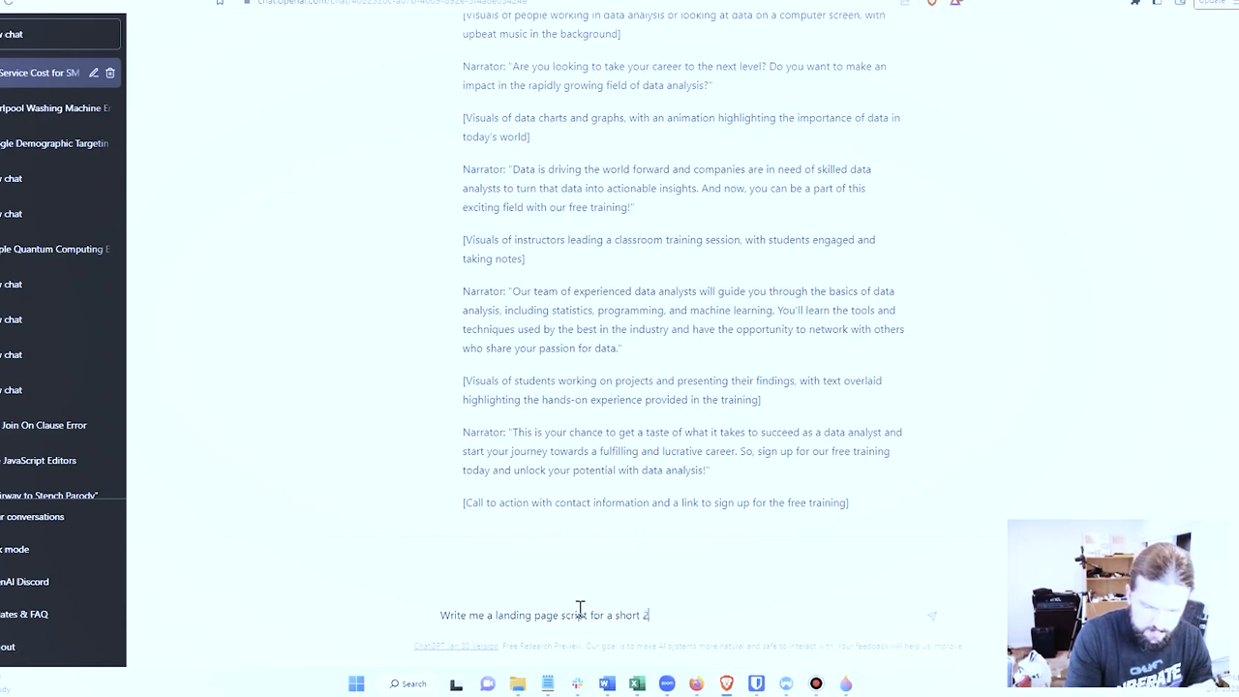
pyautogui.write('-hour')
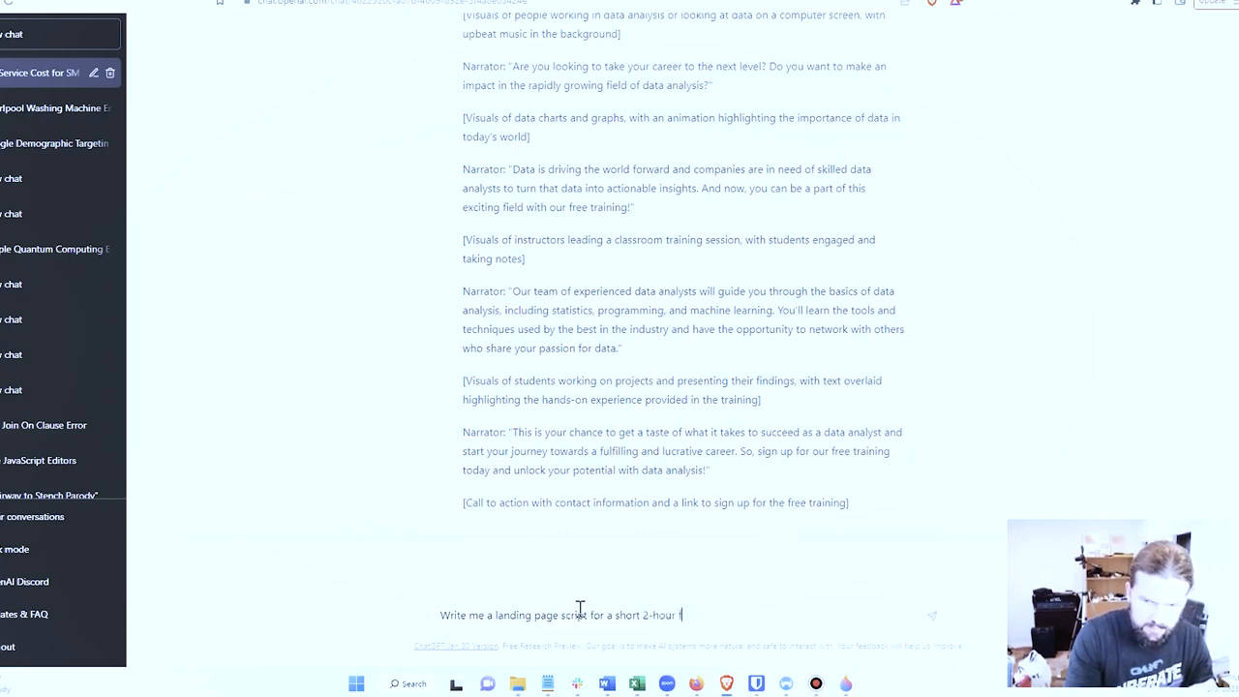
pyautogui.write('free introductio')
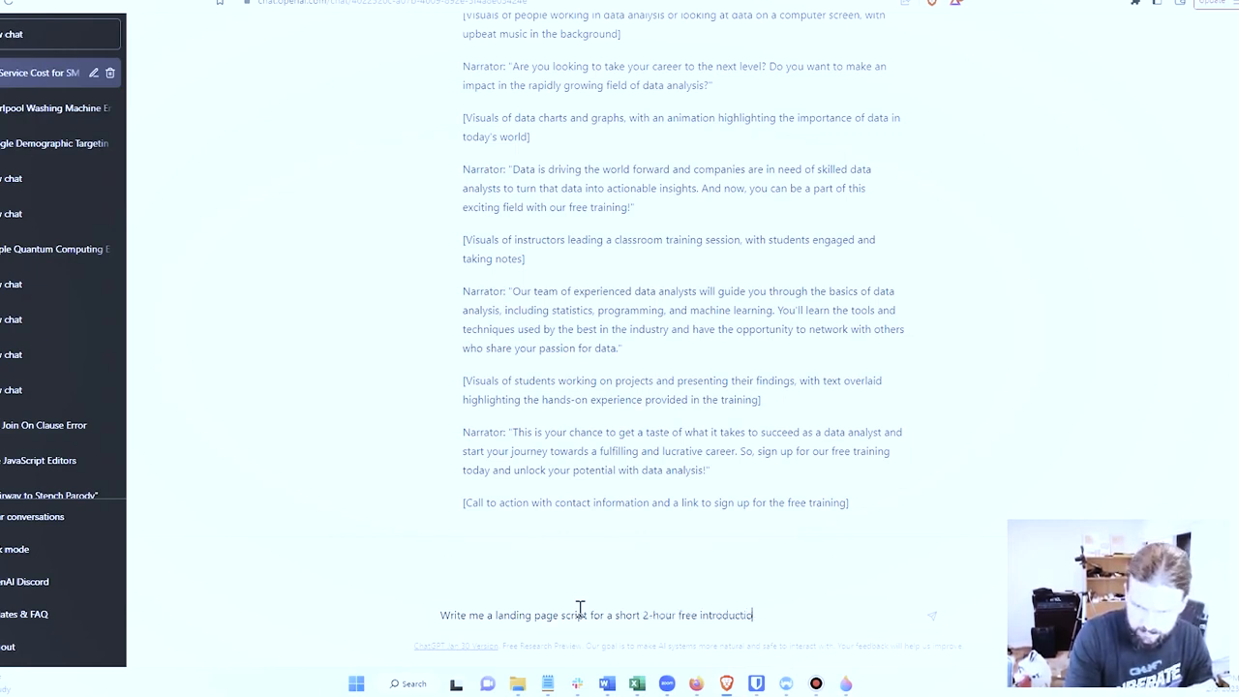
pyautogui.write('ry trainin')
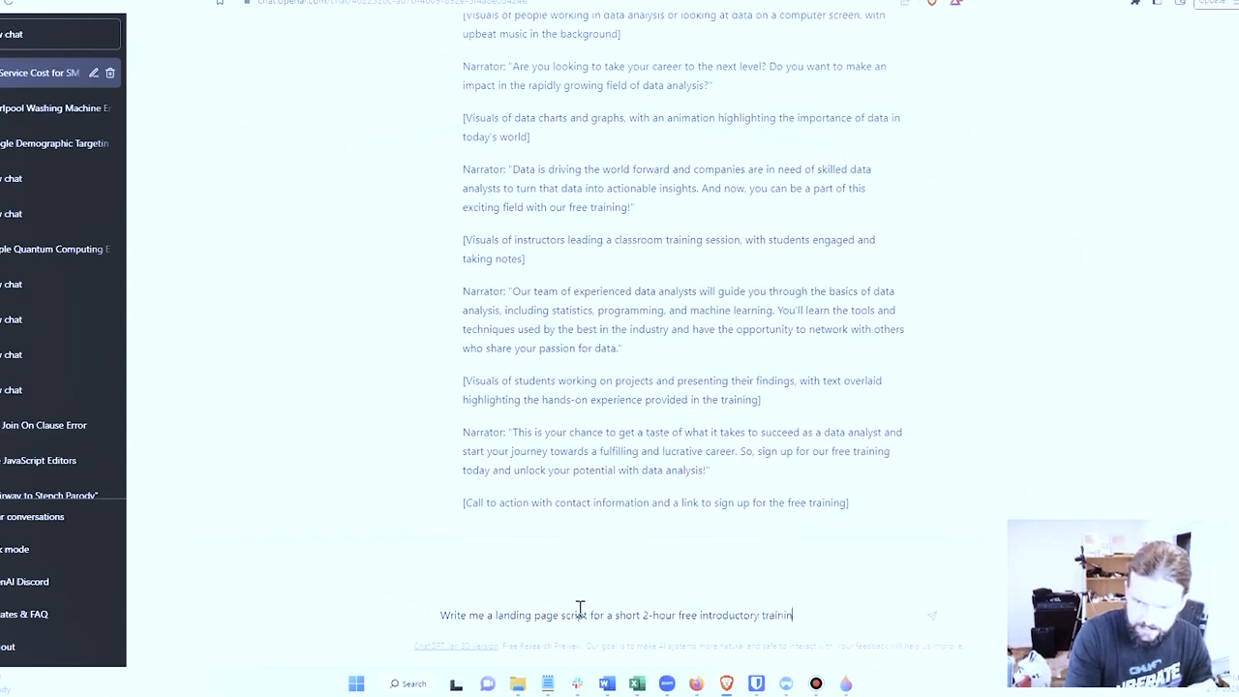
pyautogui.write('on how to become a data an')
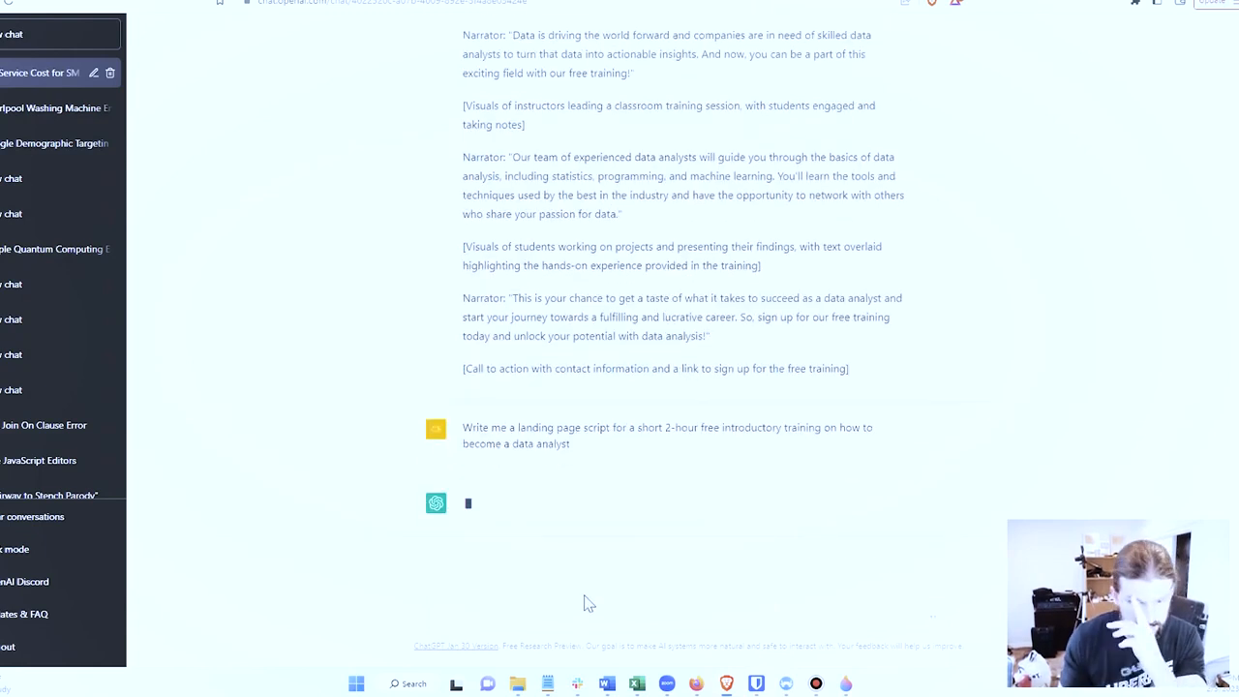
# Send the landing page script prompt.
pyautogui.doubleClick(646, 427)
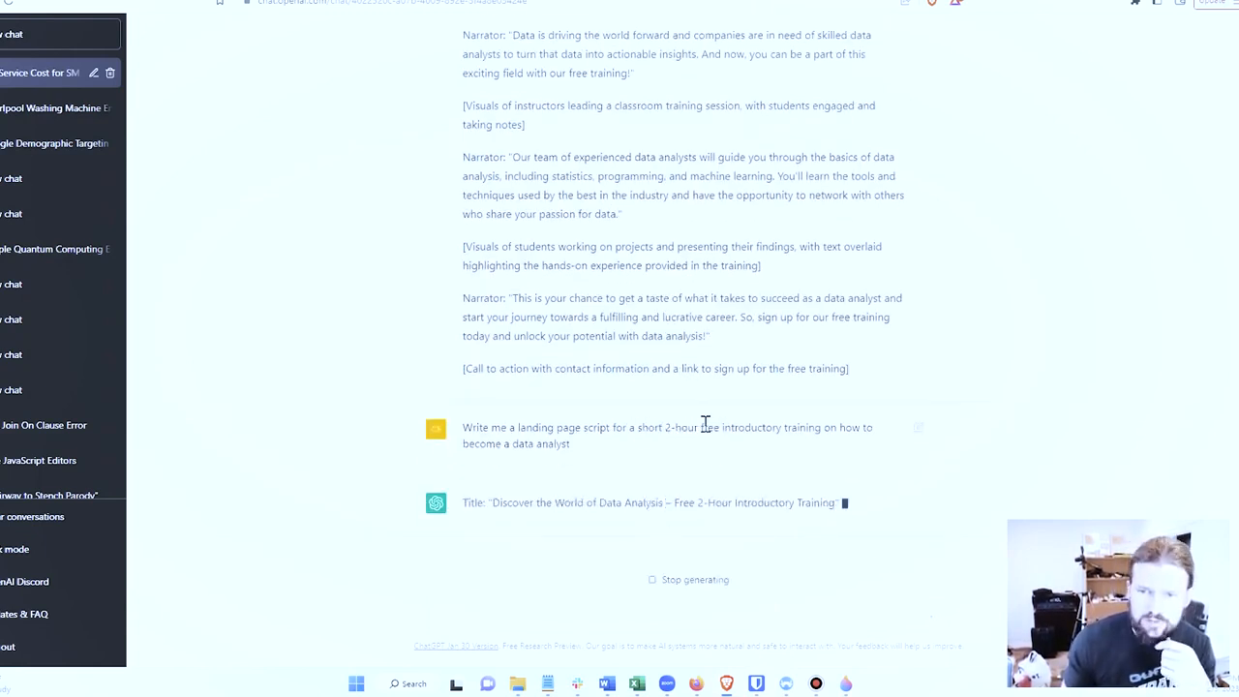
pyautogui.doubleClick(751, 395)
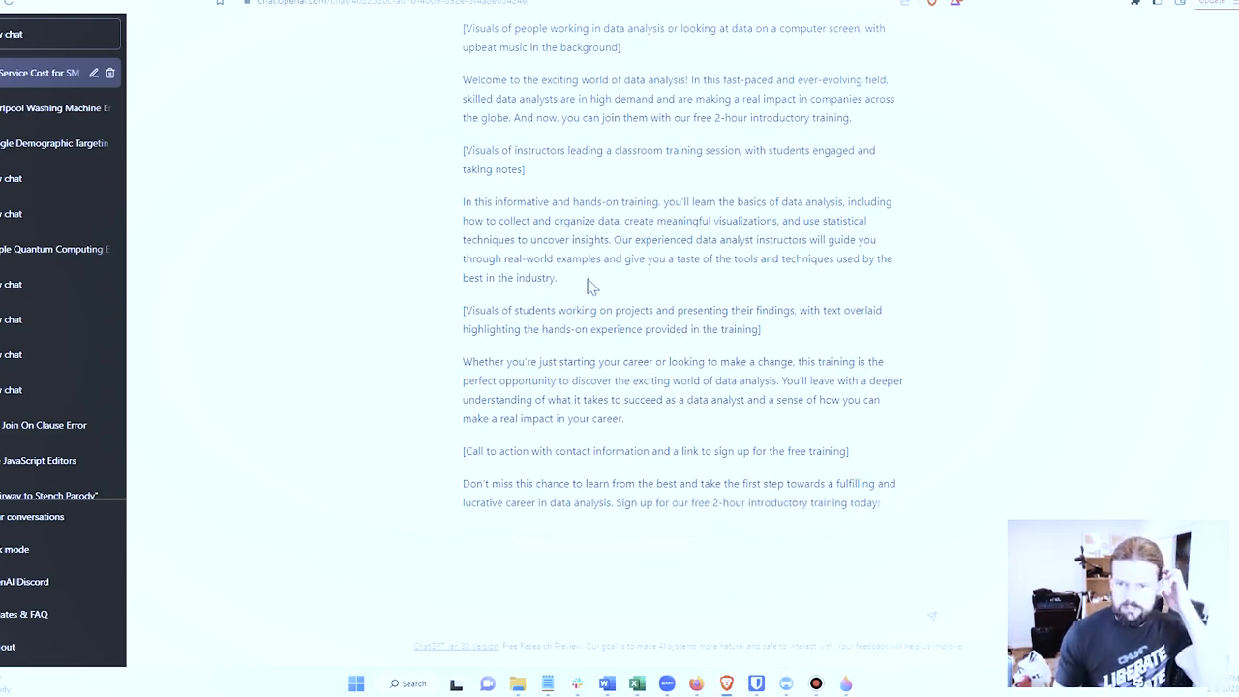
# Read the landing page script, highlighting the career-change paragraph and the title.
pyautogui.moveTo(463, 361); pyautogui.dragTo(625, 418)
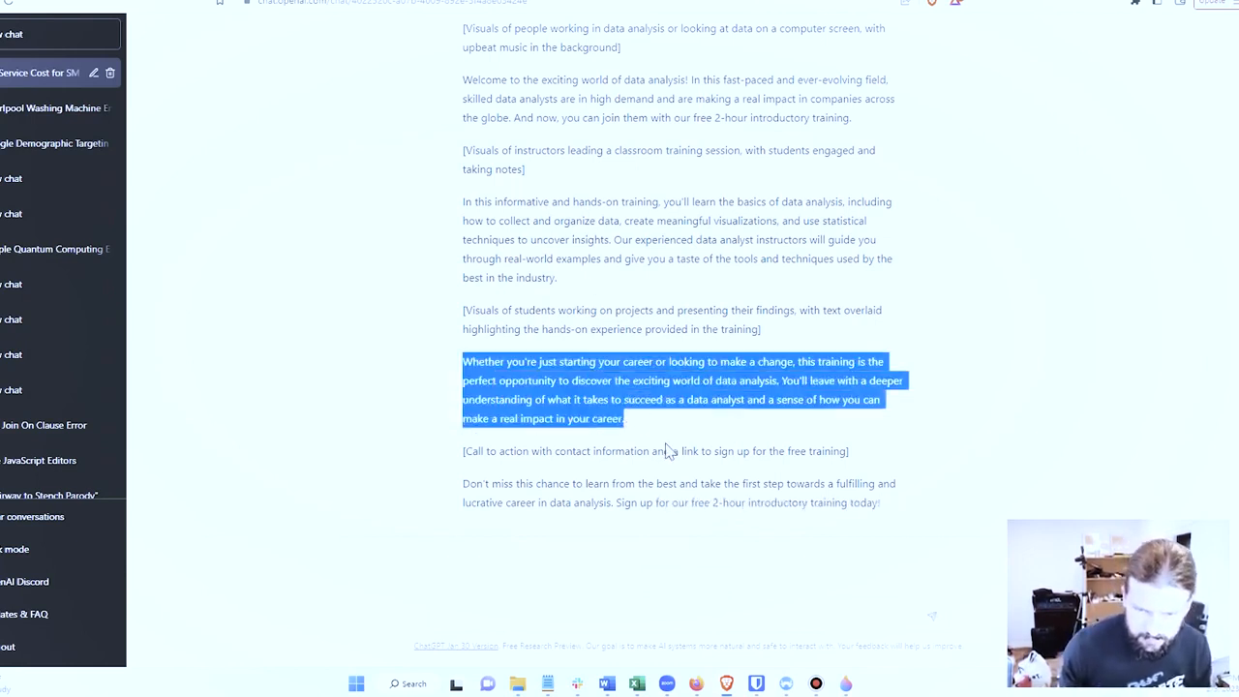
pyautogui.click(663, 428)
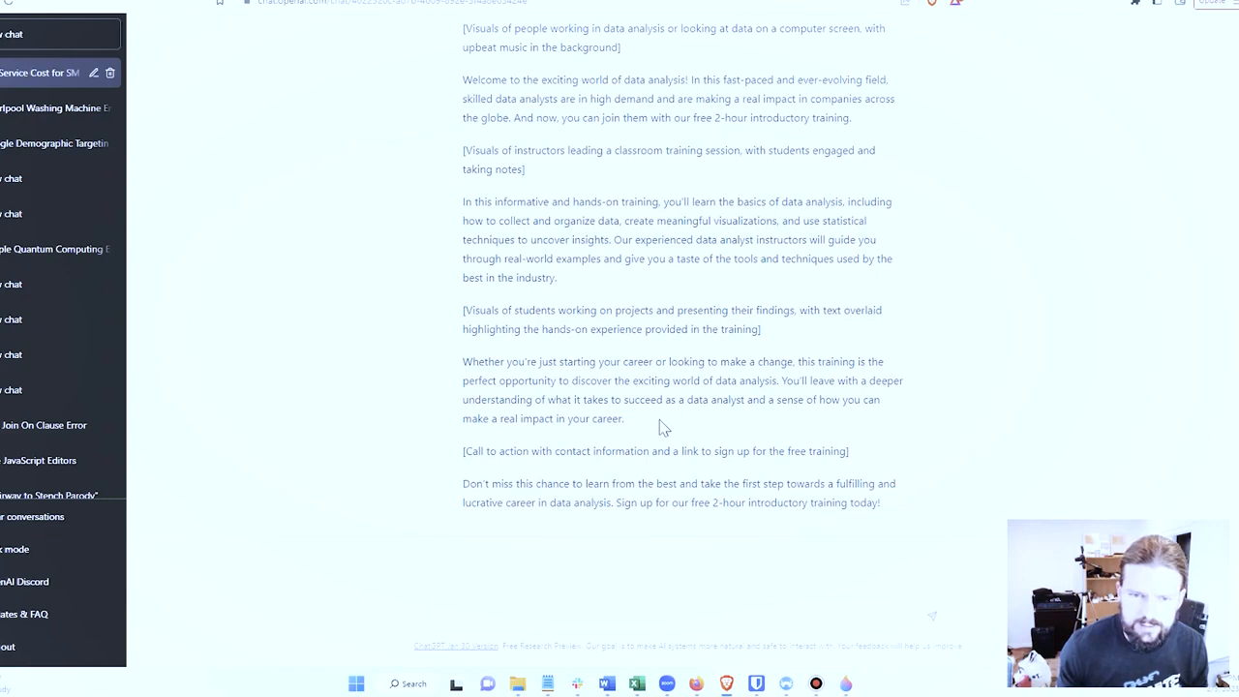
pyautogui.moveTo(463, 483); pyautogui.dragTo(880, 502)
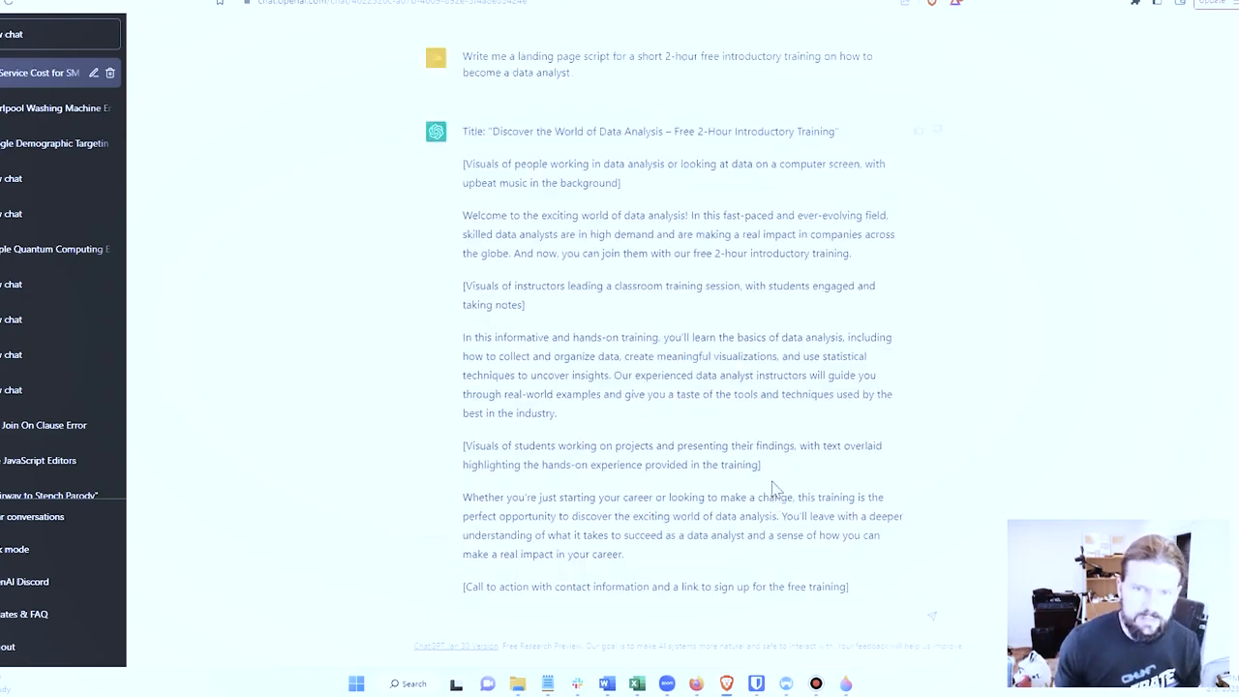
pyautogui.moveTo(464, 131); pyautogui.dragTo(803, 164)
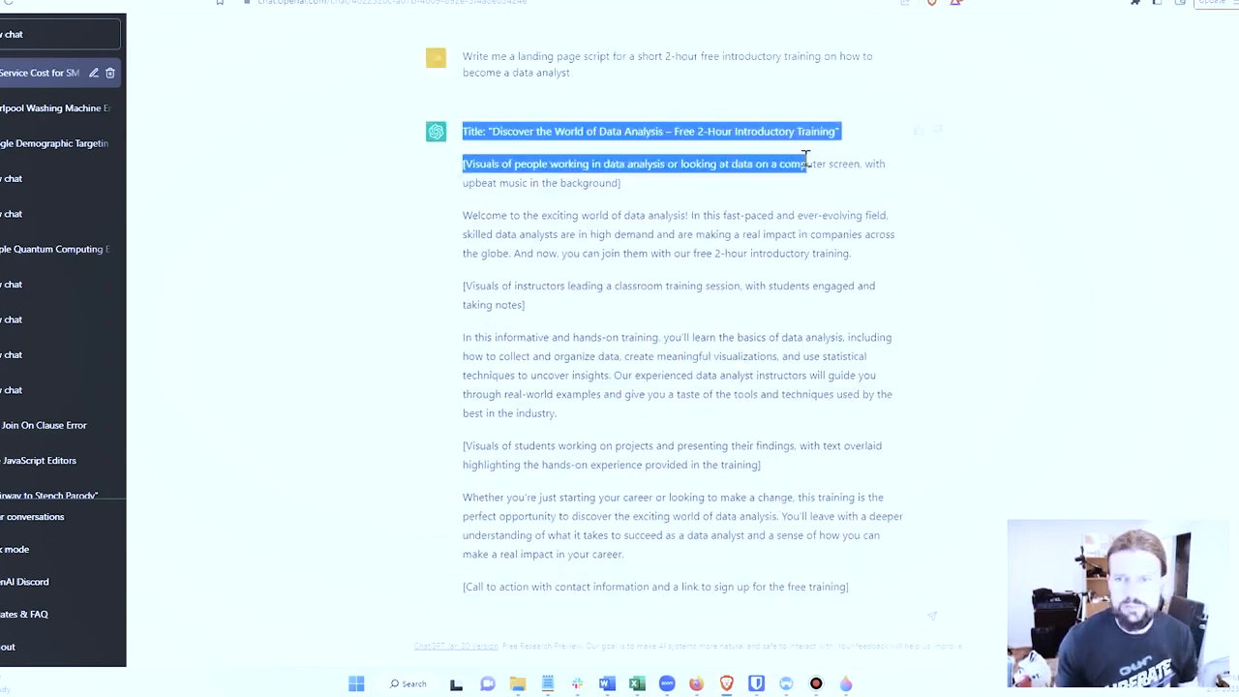
pyautogui.click(837, 162)
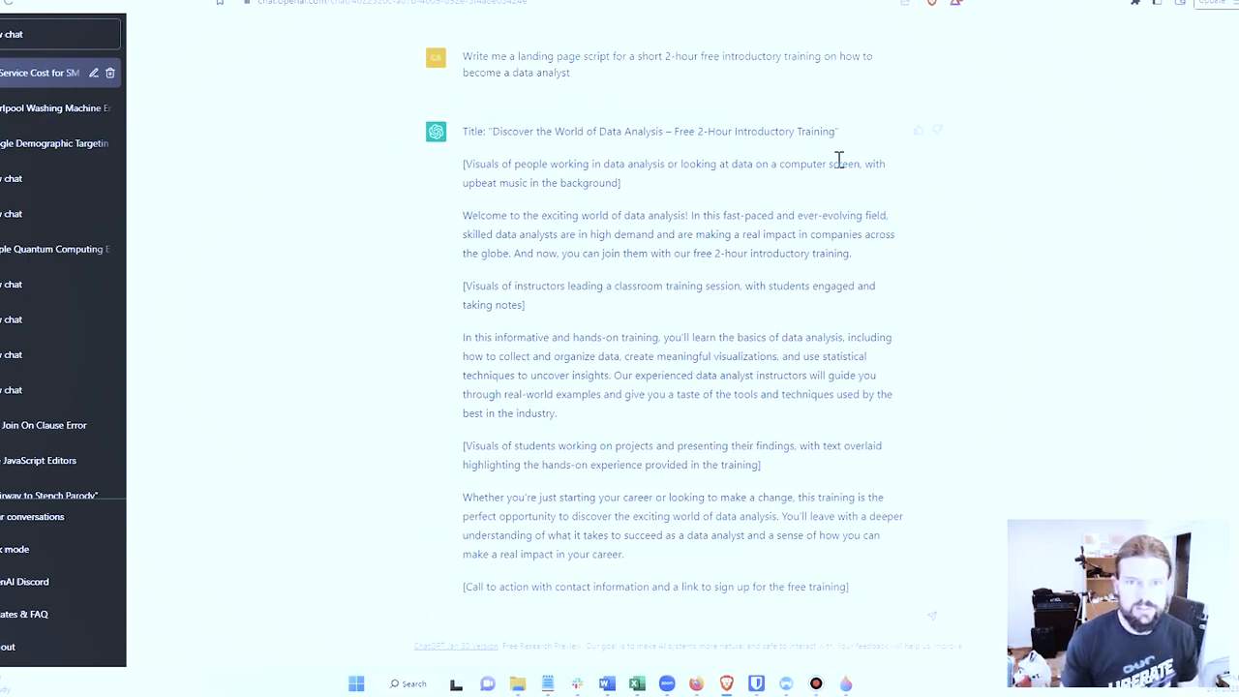
pyautogui.scroll(-3)
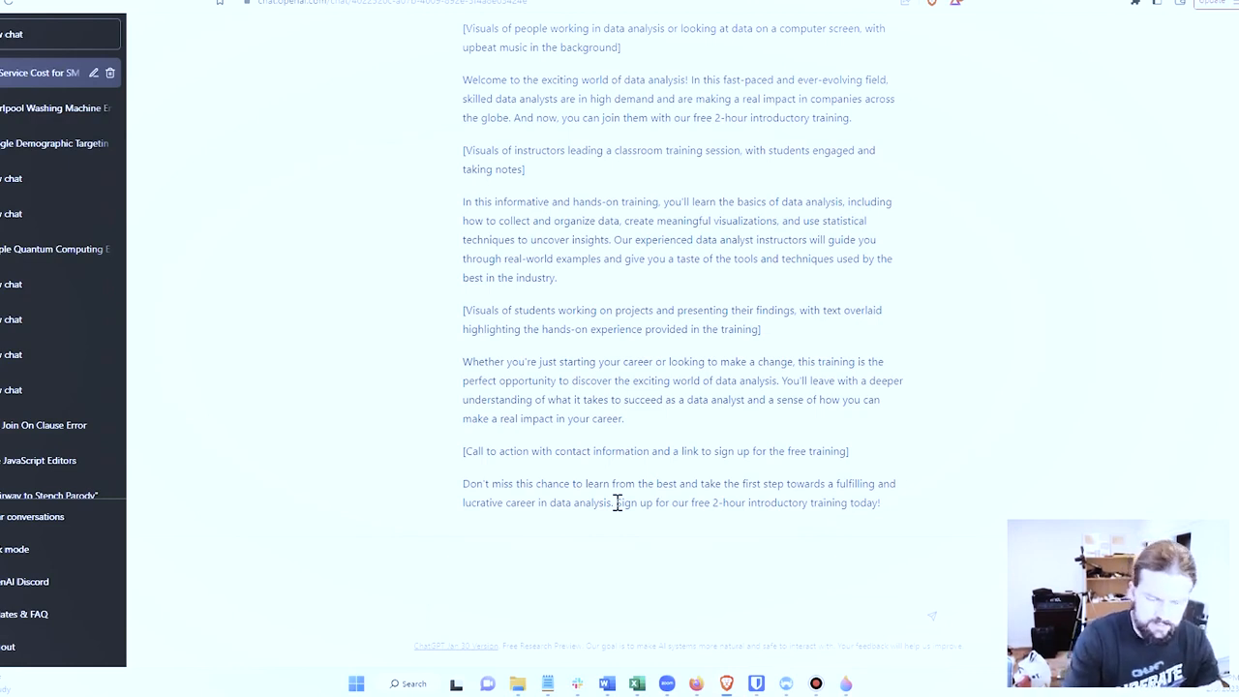
# Request 'Write me the same script but shorter and with more persuasive language'.
pyautogui.write('Write me the same')
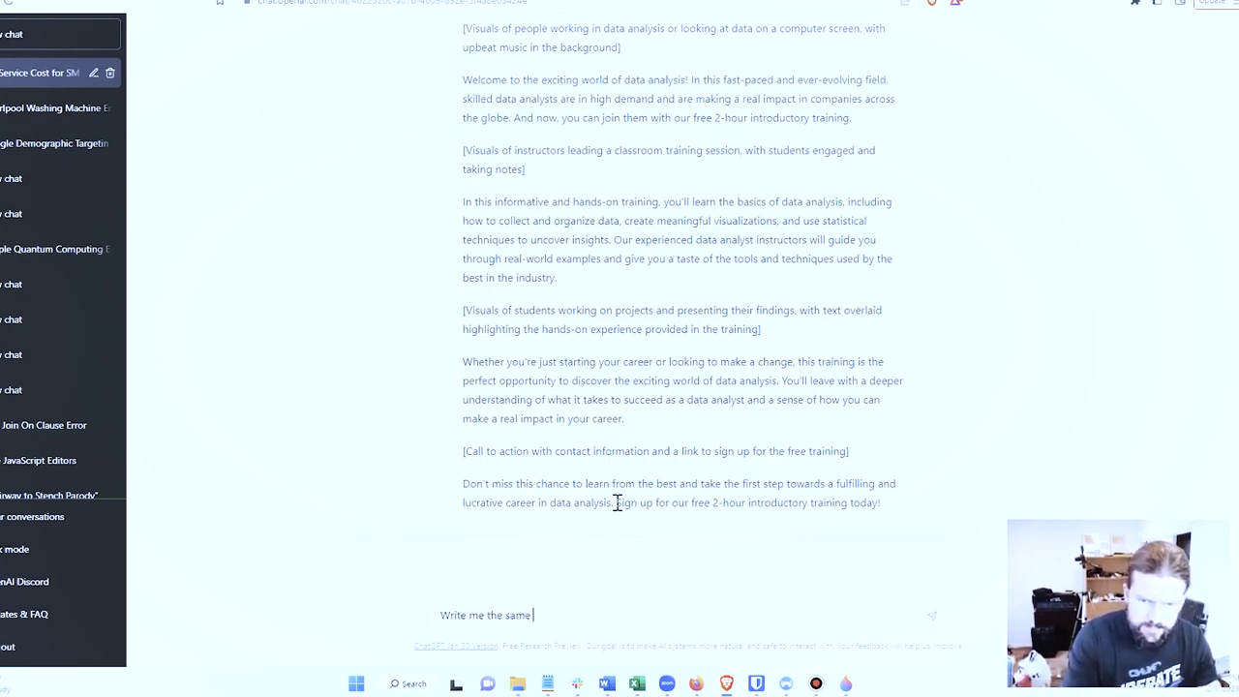
pyautogui.write('script but w')
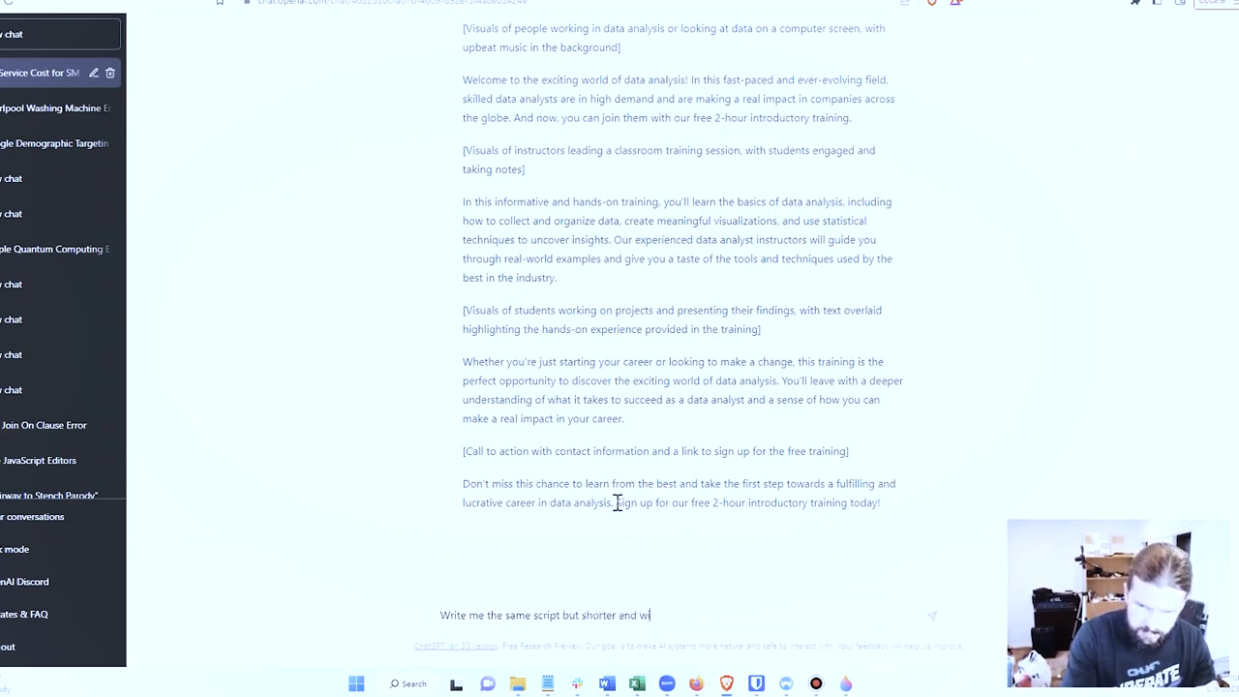
pyautogui.write('th more persua')
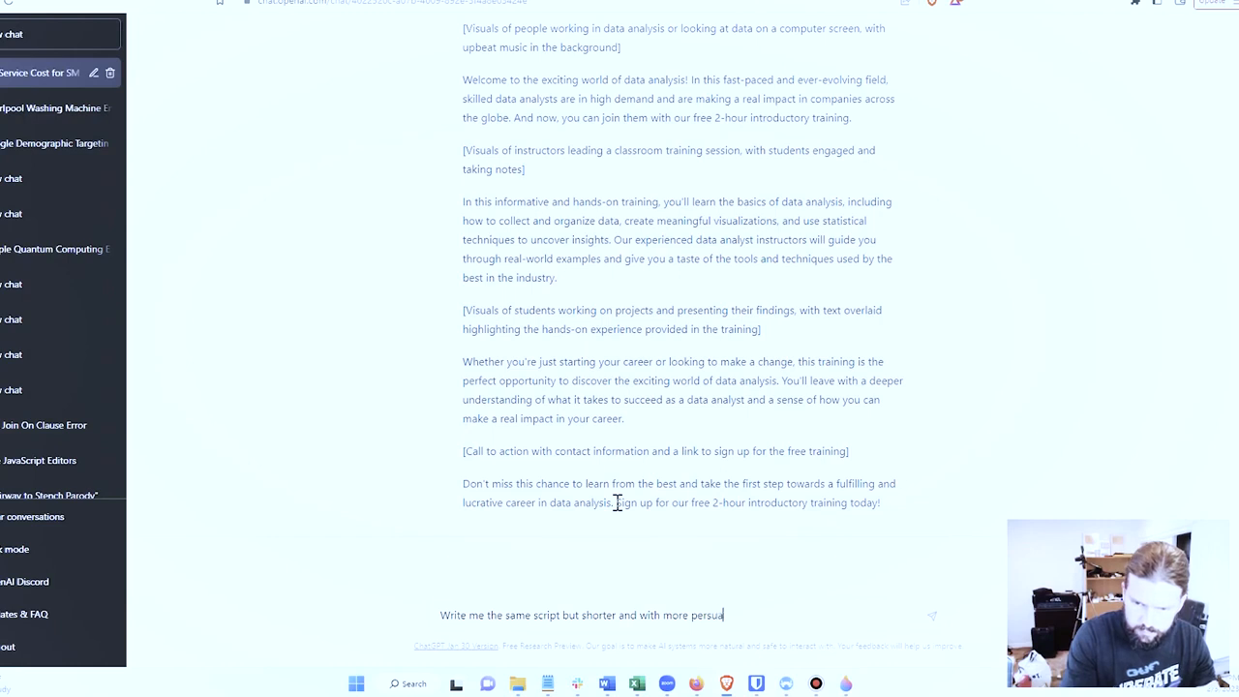
pyautogui.write('sive language')
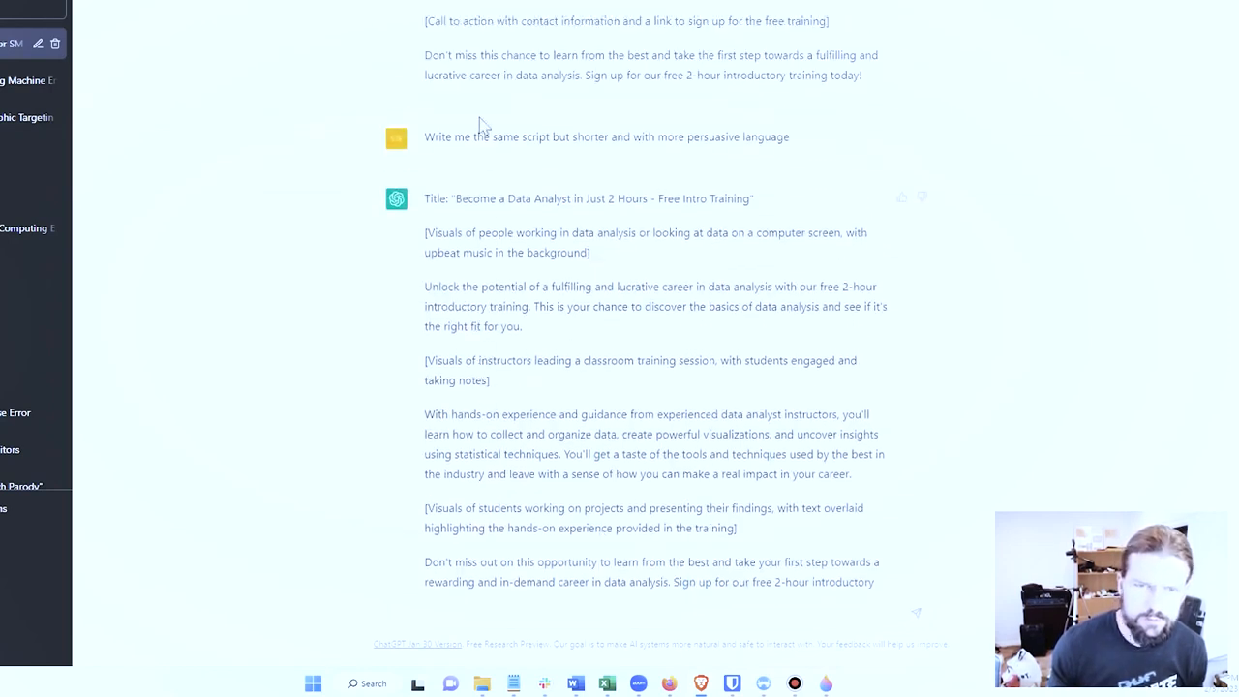
pyautogui.tripleClick(605, 137)
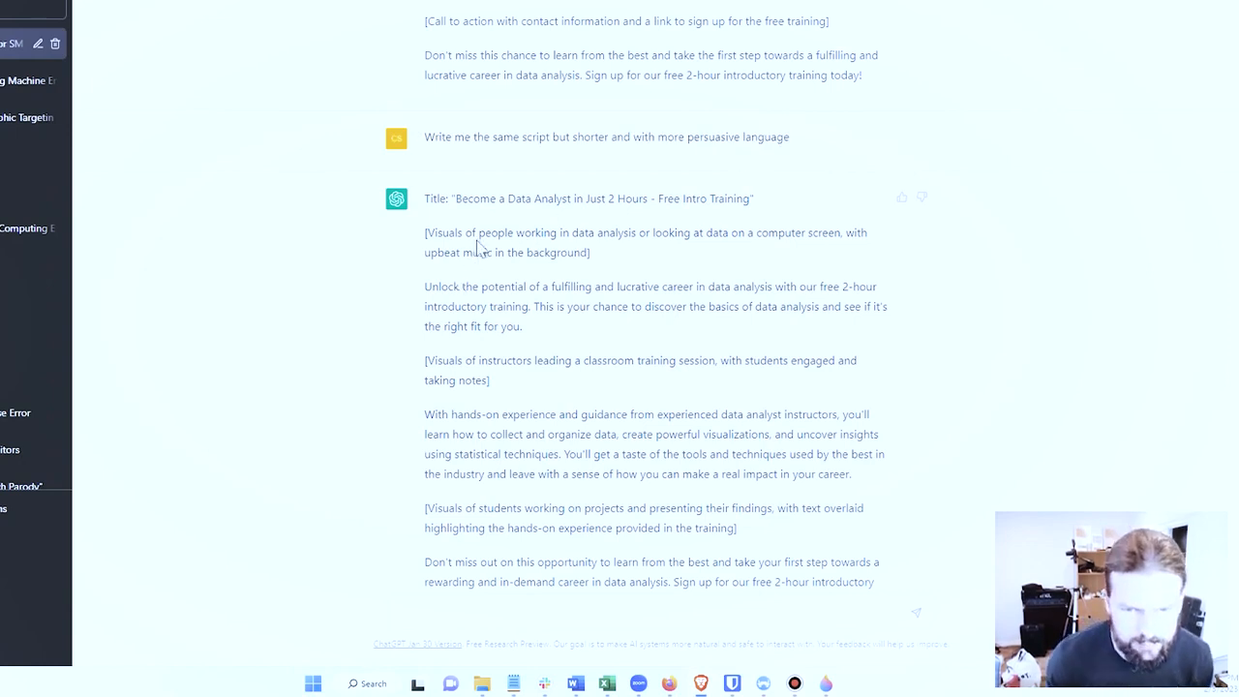
pyautogui.scroll(-3)
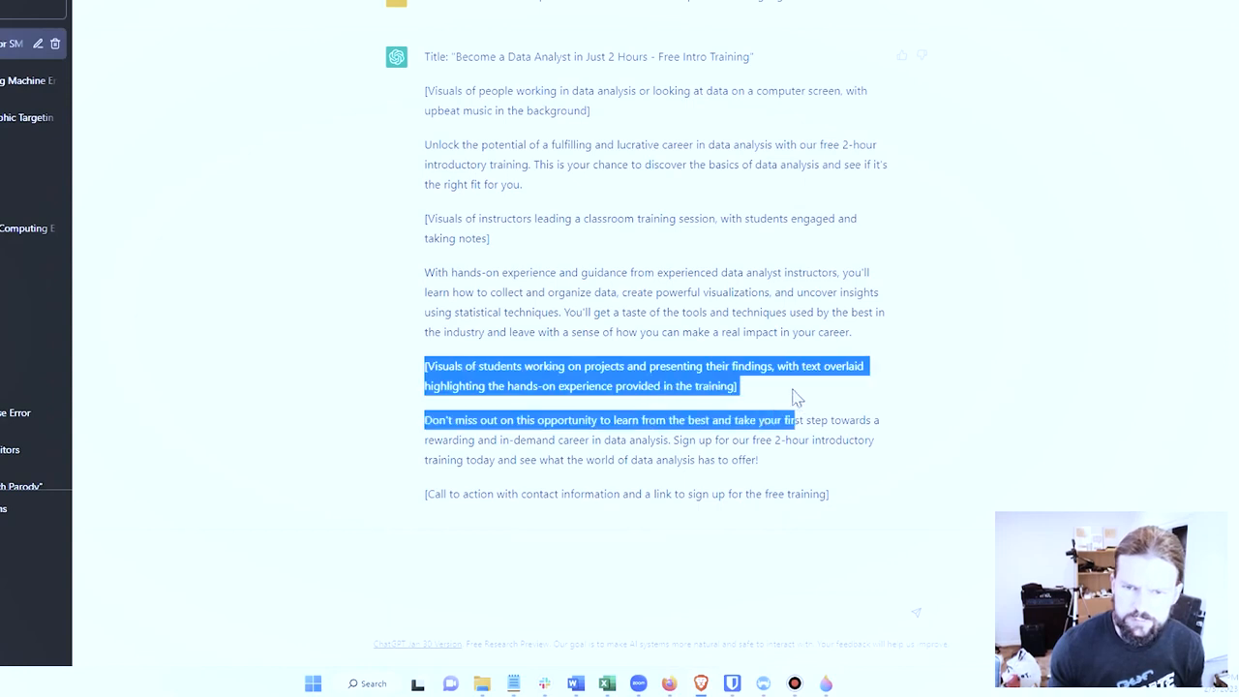
pyautogui.click(746, 397)
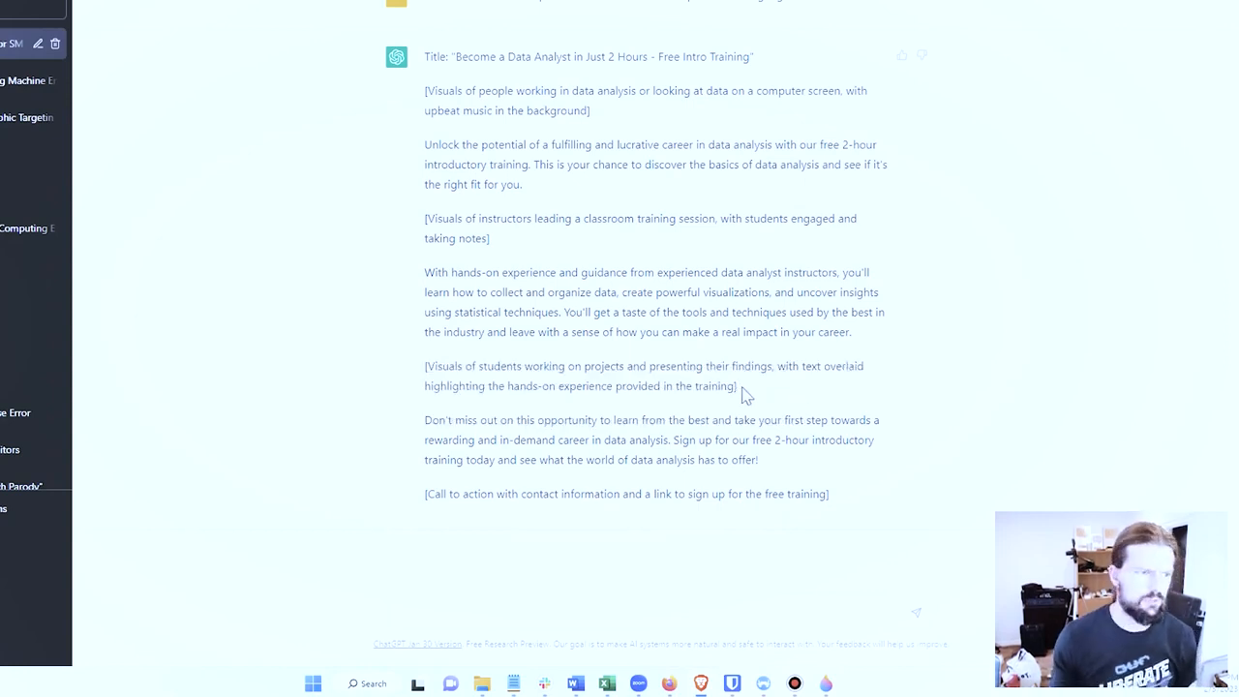
pyautogui.moveTo(718, 375)
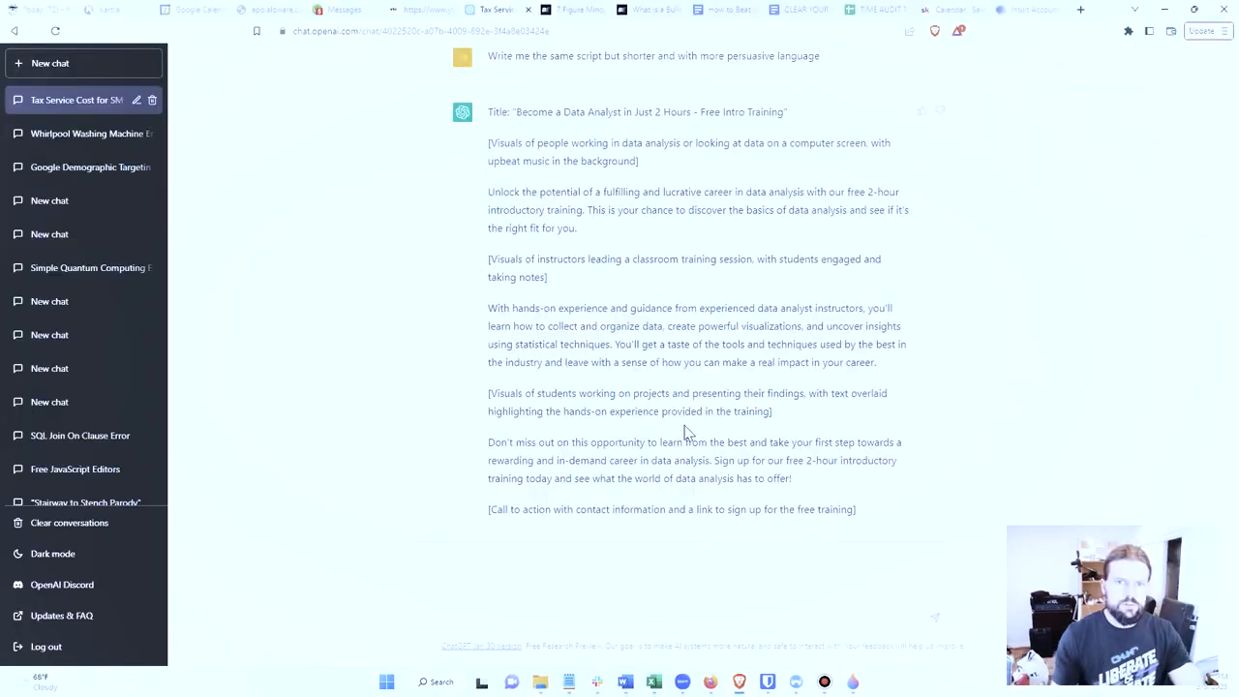
pyautogui.moveTo(862, 518)
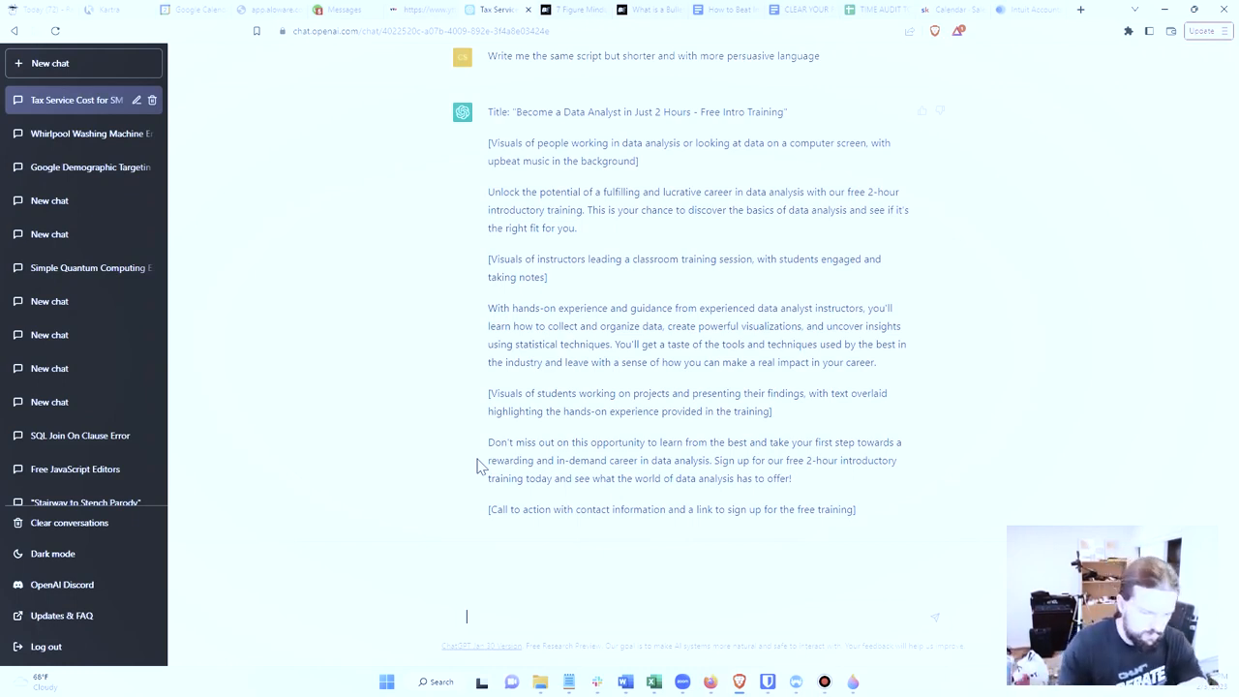
pyautogui.write('Write me a')
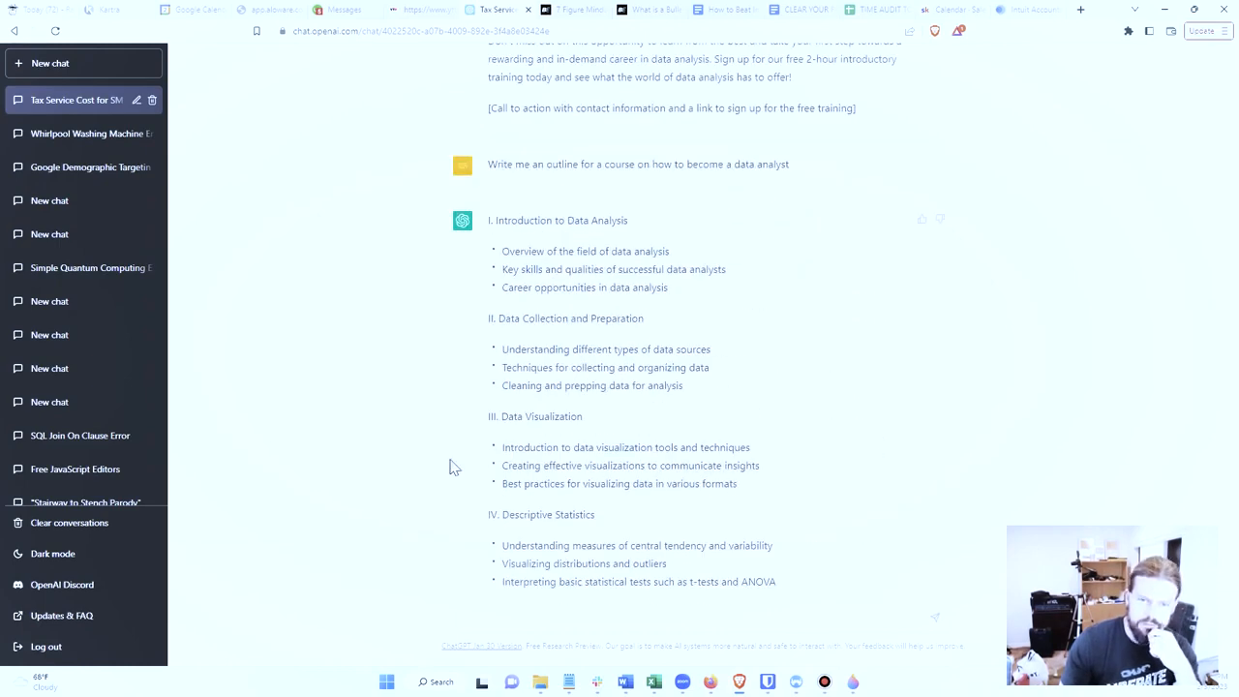
pyautogui.scroll(-3)
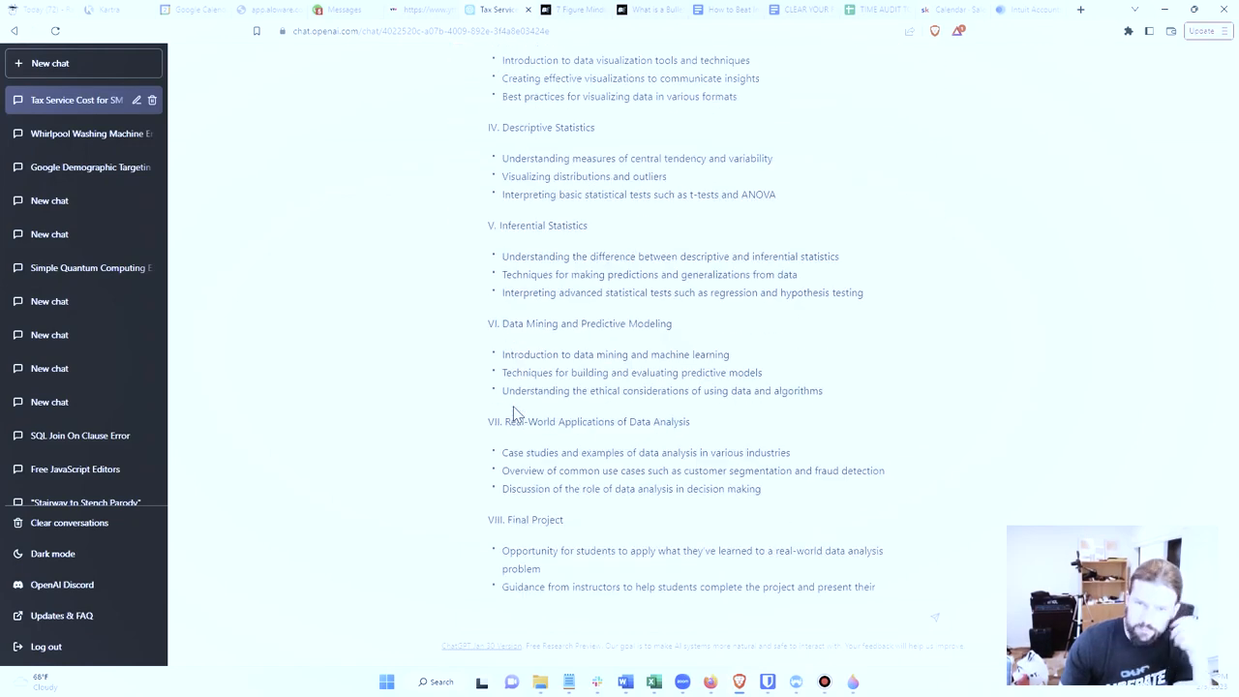
pyautogui.scroll(-3)
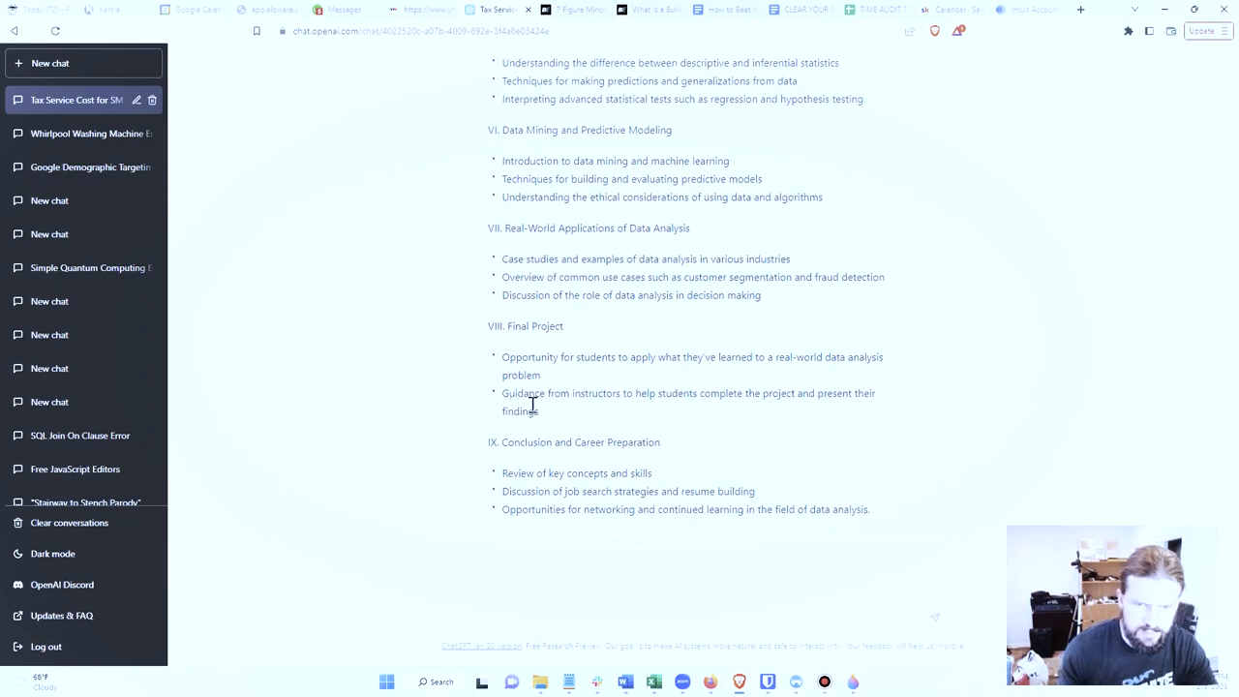
pyautogui.scroll(3)
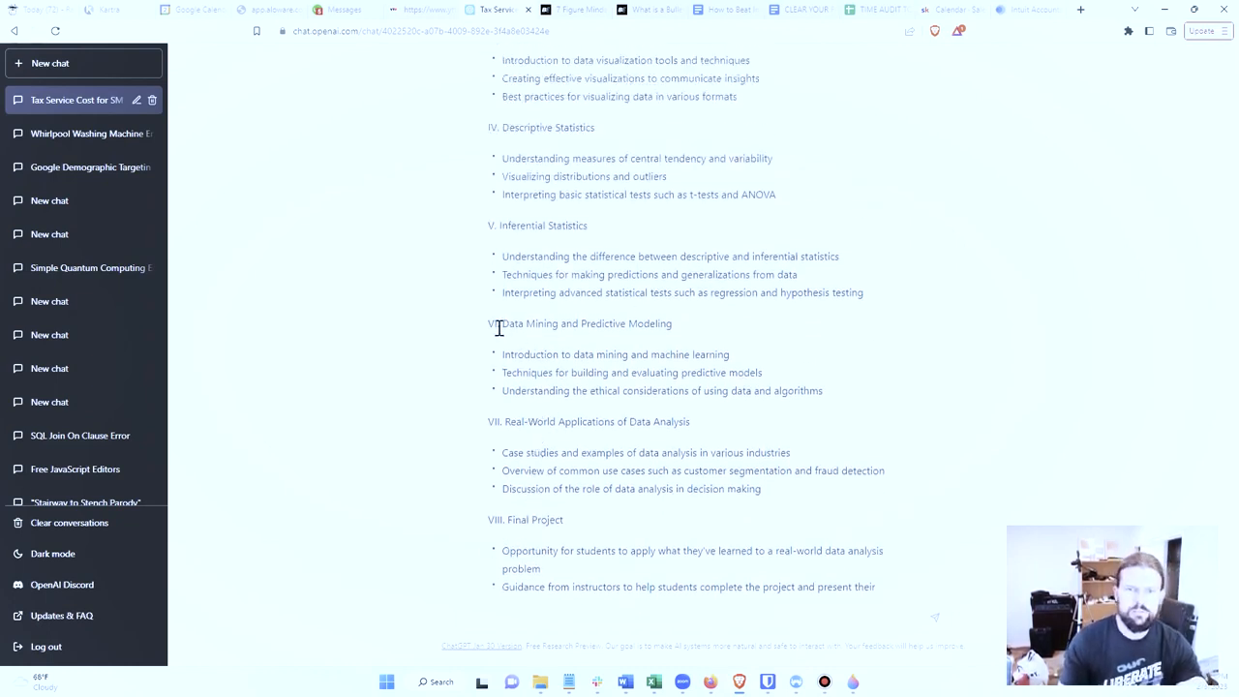
pyautogui.moveTo(489, 323); pyautogui.dragTo(823, 391)
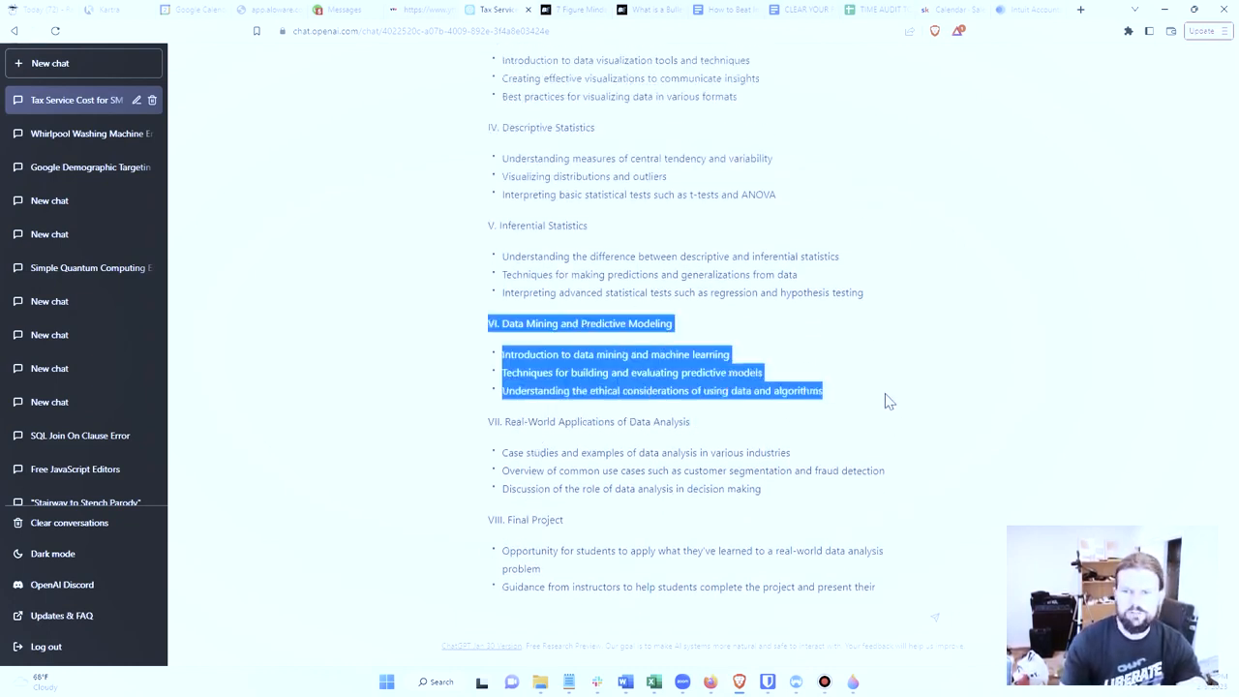
pyautogui.click(865, 400)
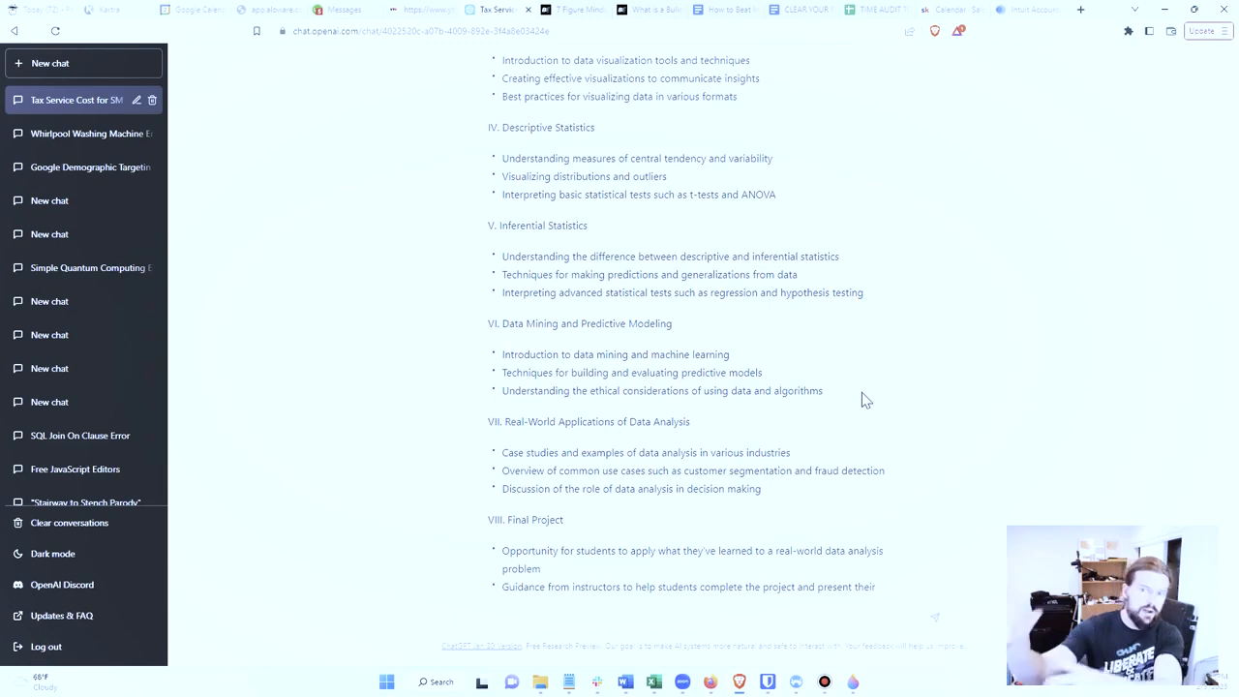
pyautogui.moveTo(794, 436)
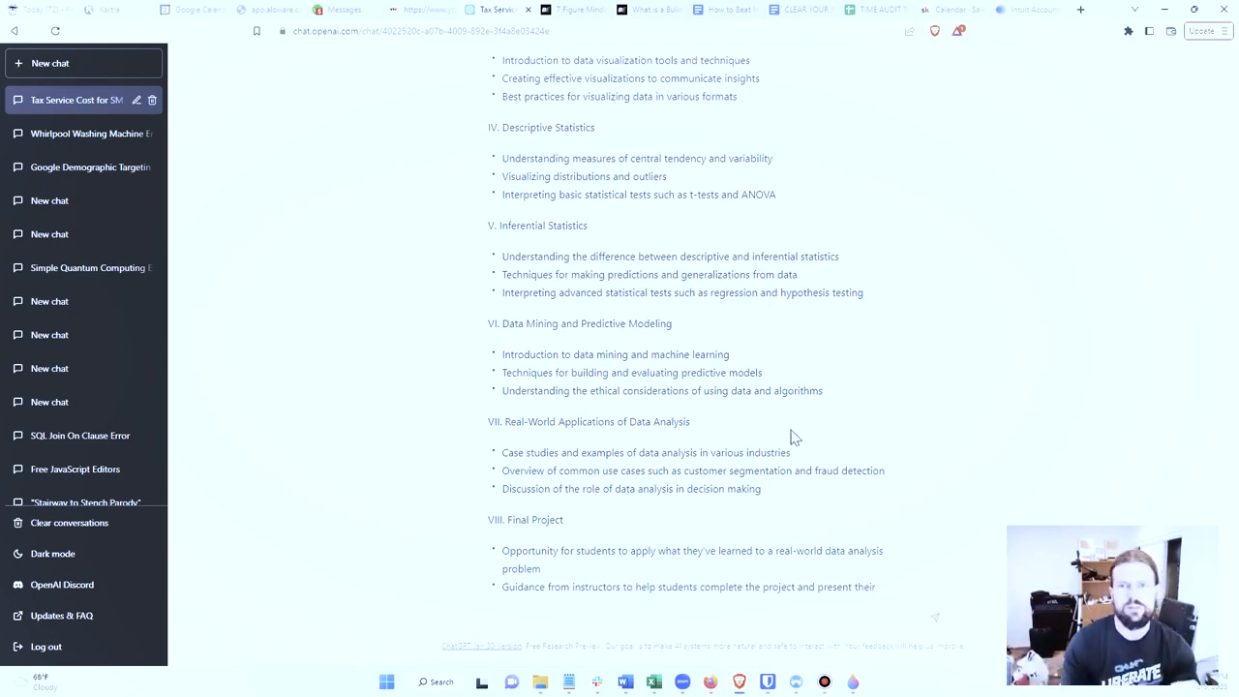
pyautogui.moveTo(798, 441)
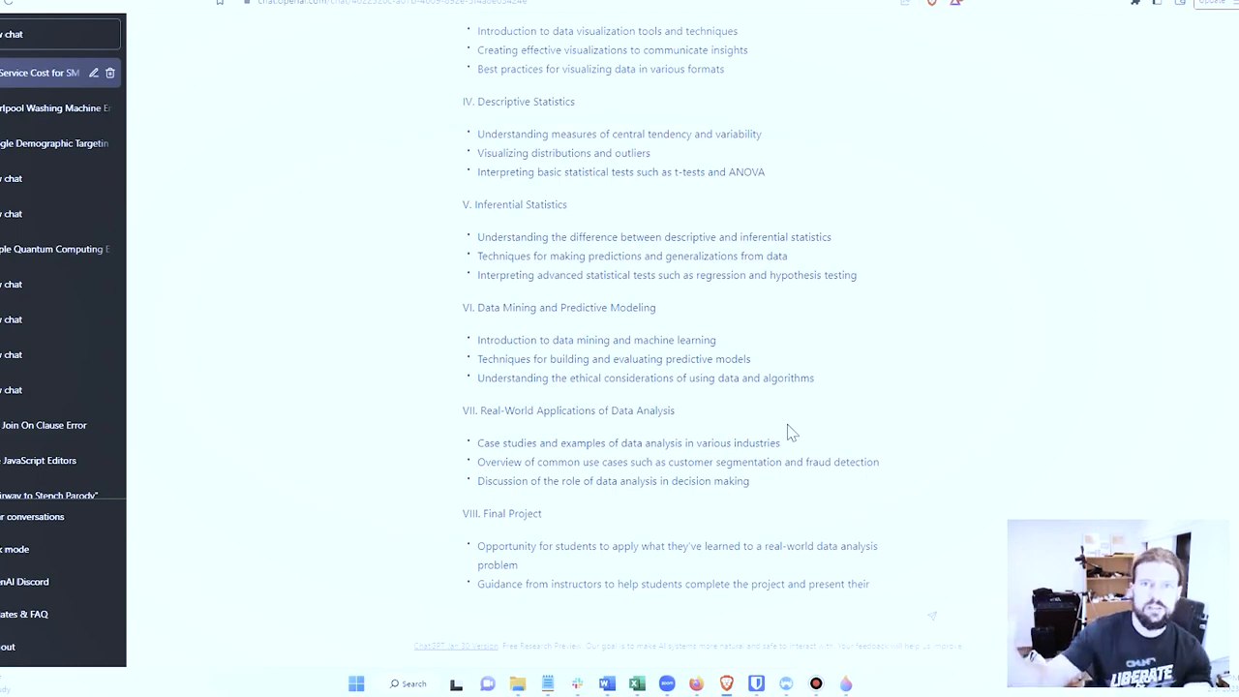
pyautogui.moveTo(701, 376)
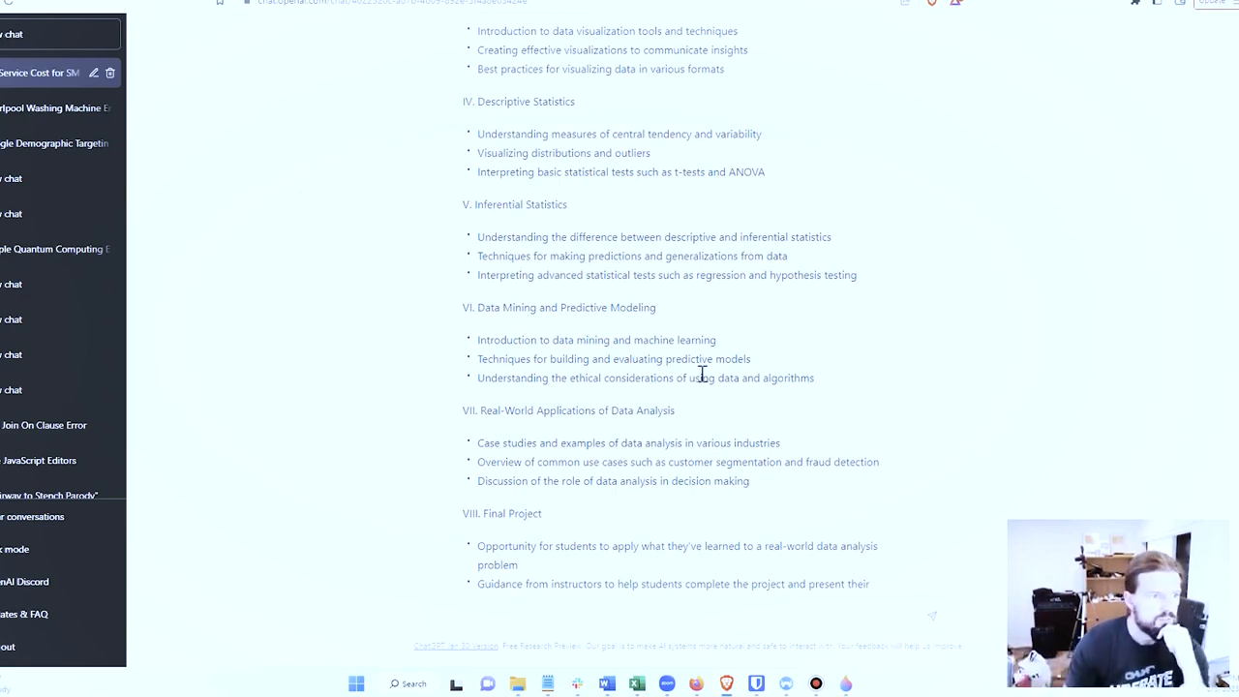
pyautogui.scroll(-3)
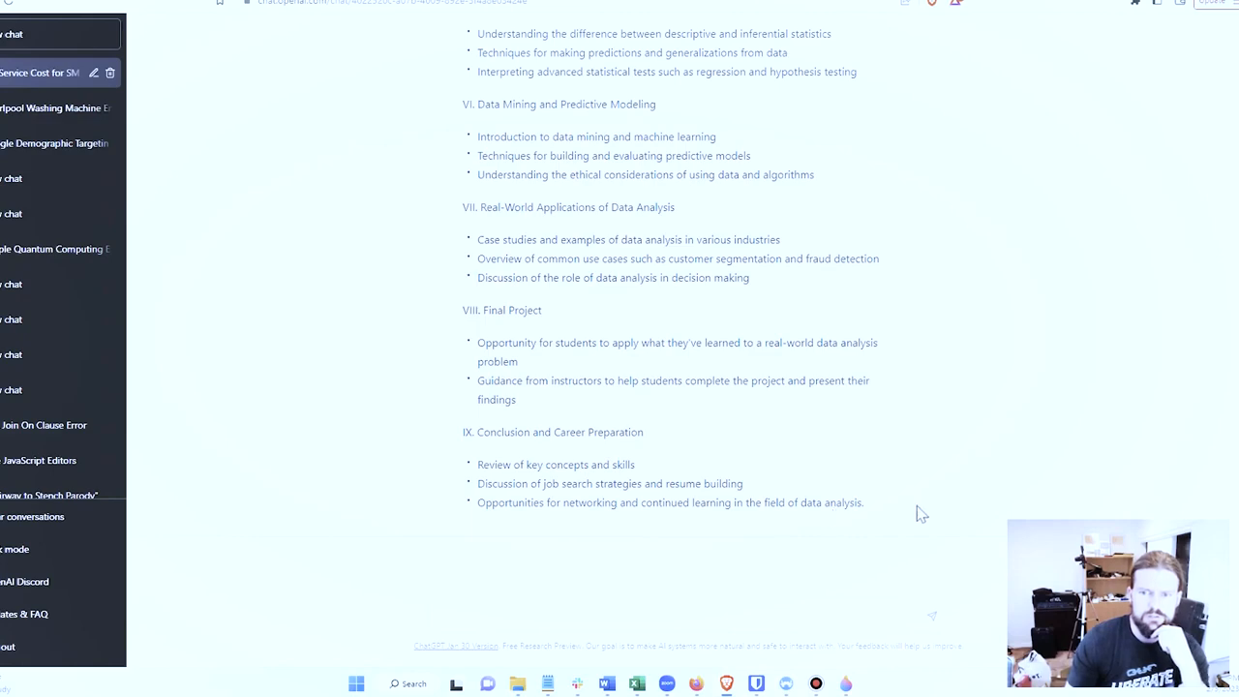
pyautogui.scroll(3)
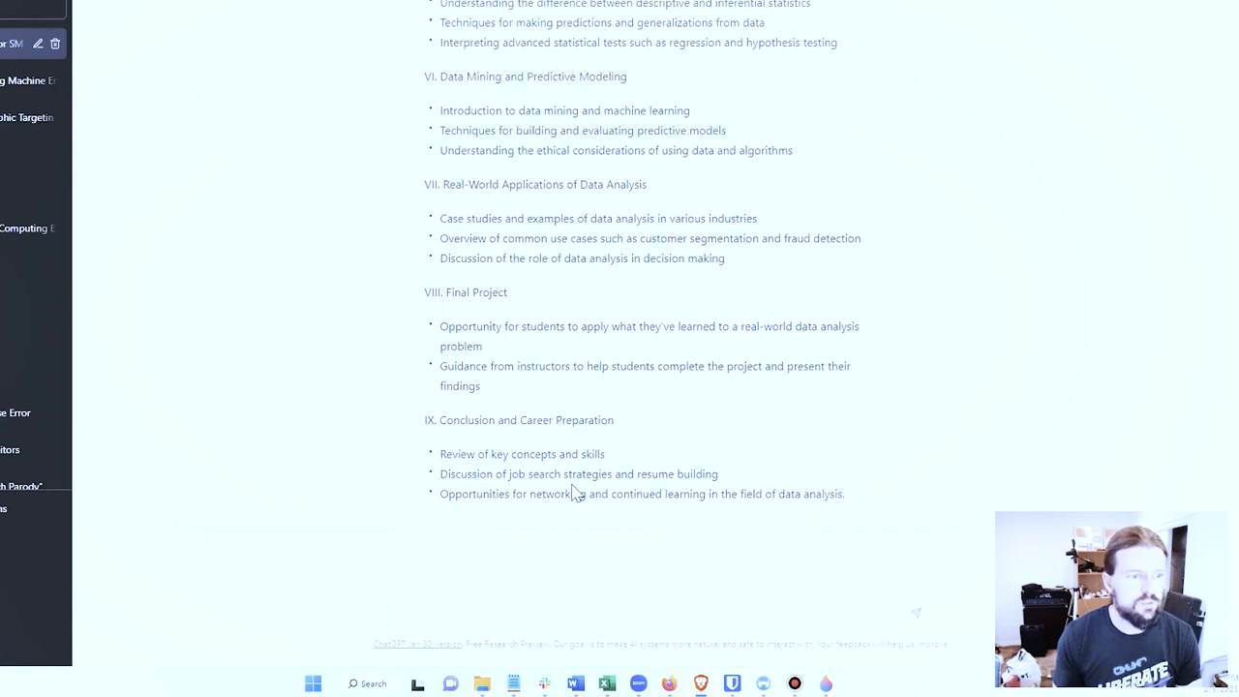
pyautogui.moveTo(866, 492)
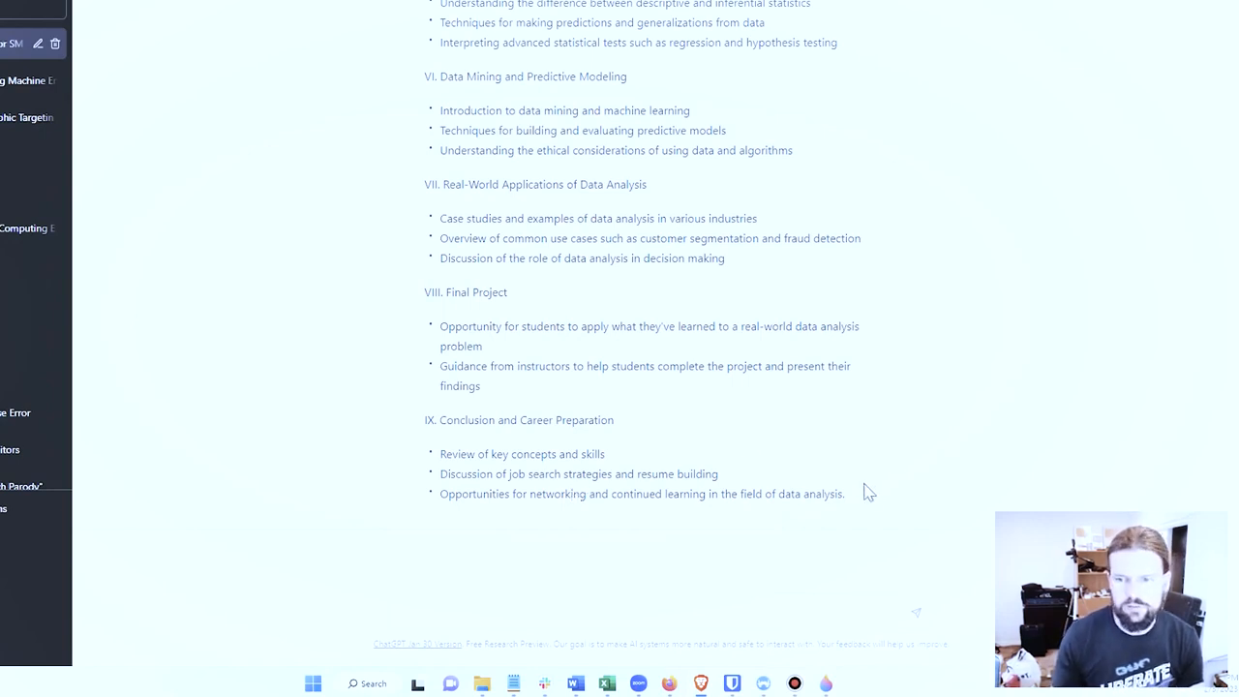
pyautogui.moveTo(689, 245)
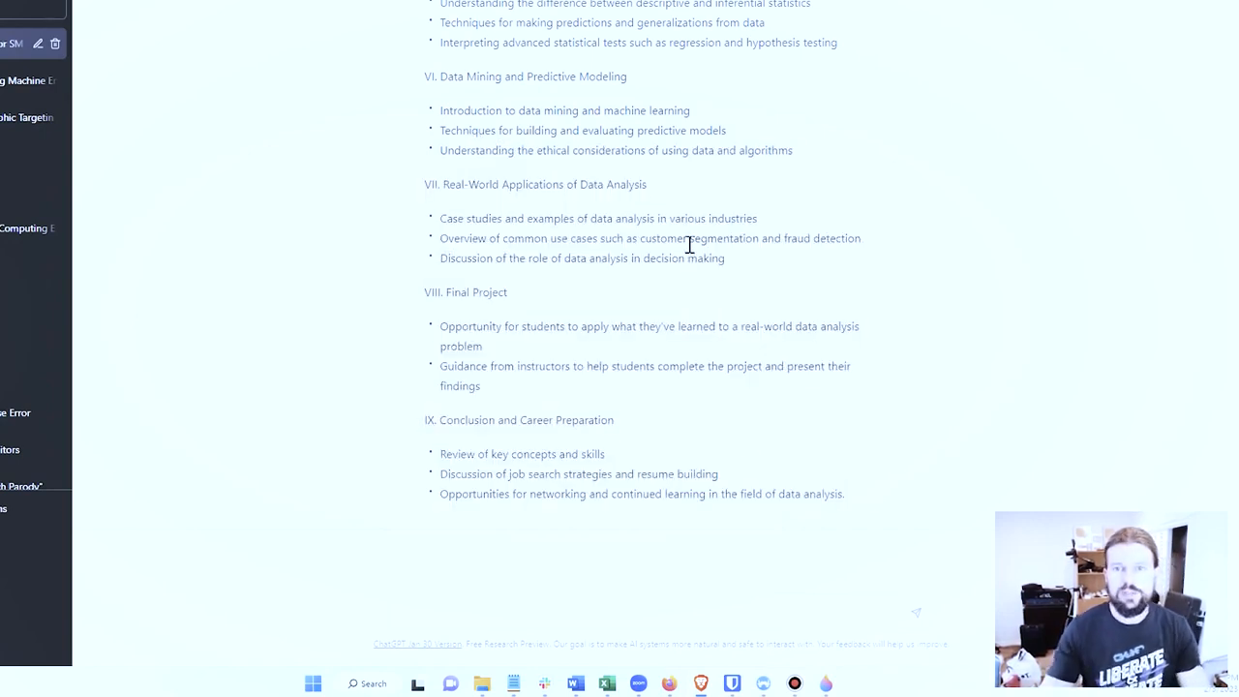